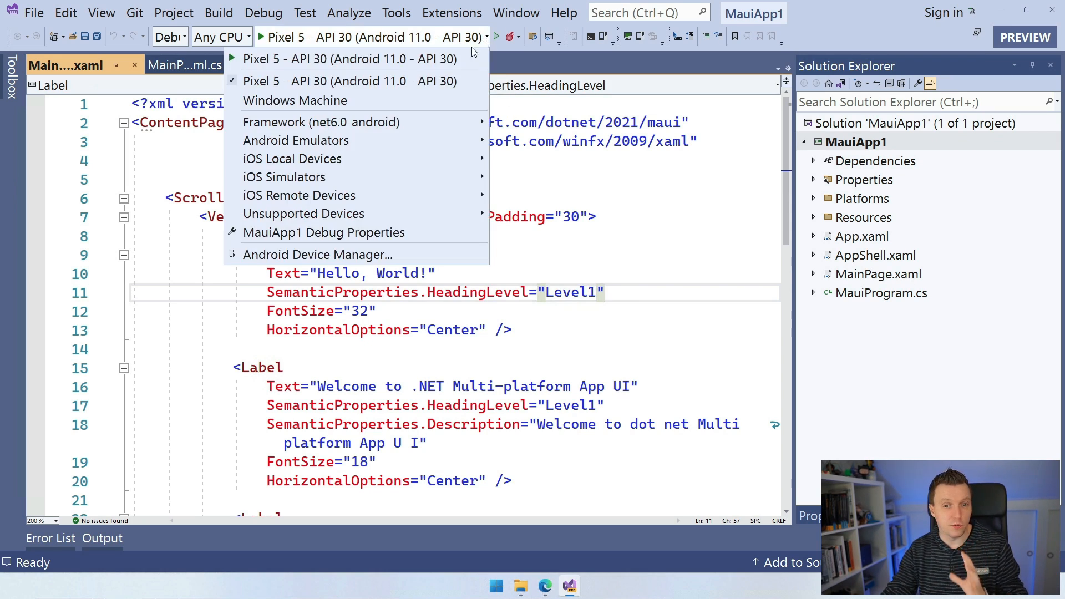
{"action": "mouse_move", "coordinate": [295, 101]}
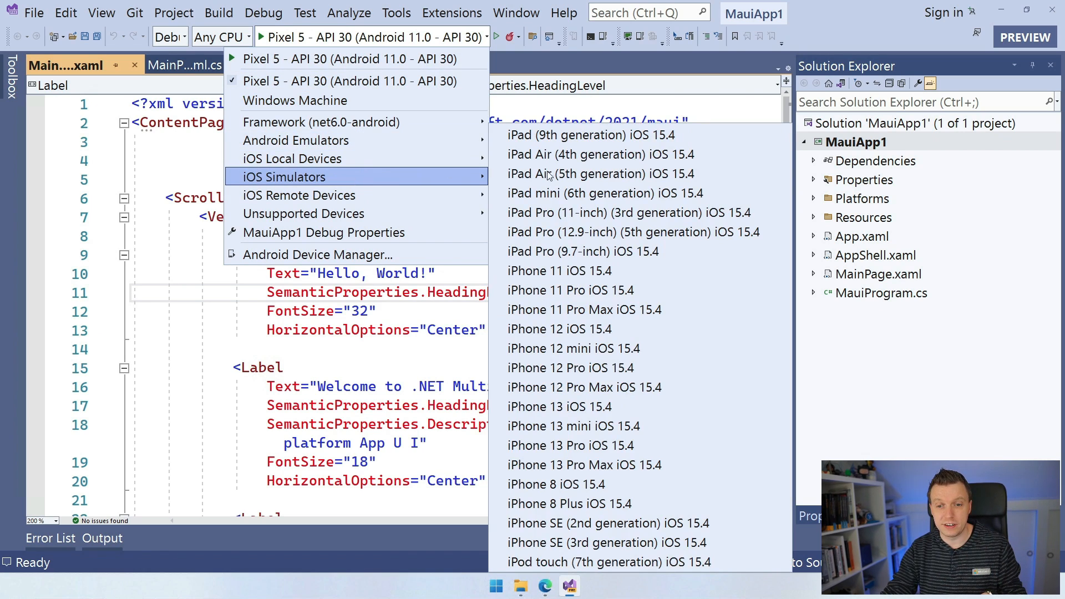
{"action": "mouse_move", "coordinate": [668, 277]}
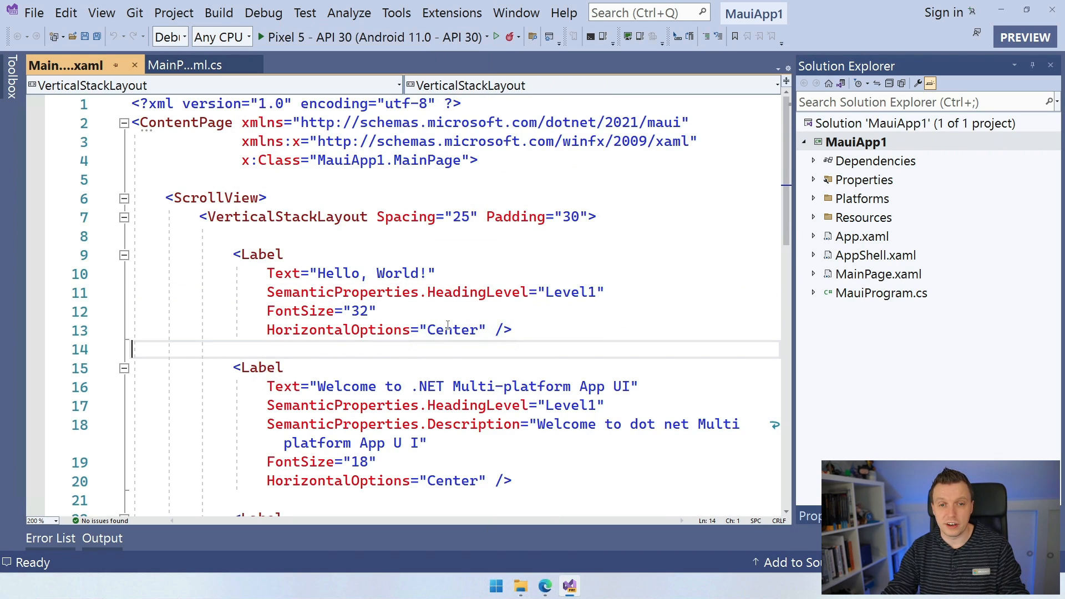
{"action": "mouse_move", "coordinate": [448, 328]}
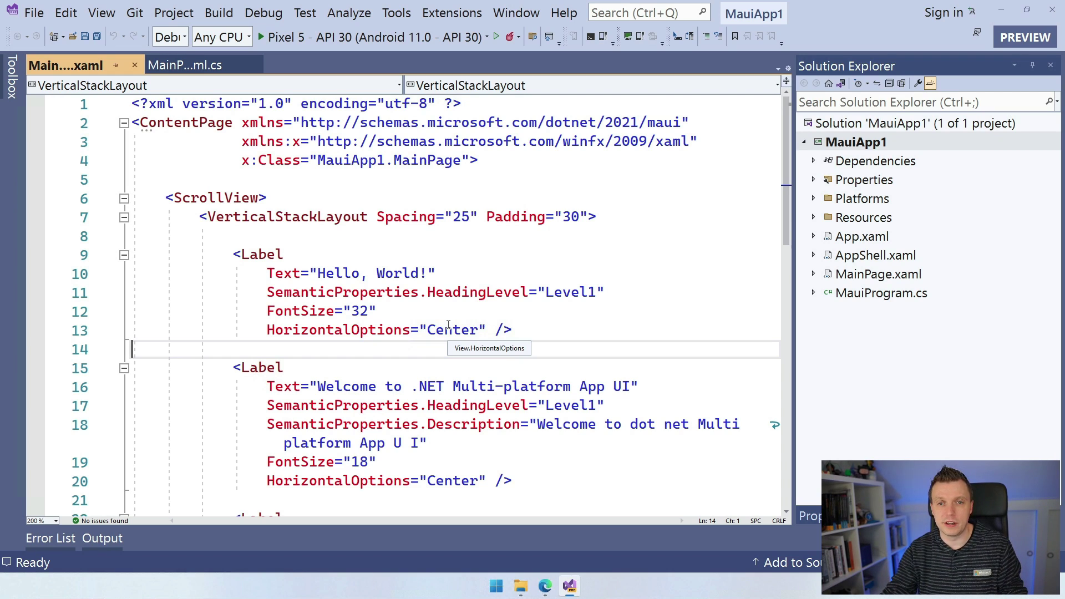
{"action": "mouse_move", "coordinate": [591, 251]}
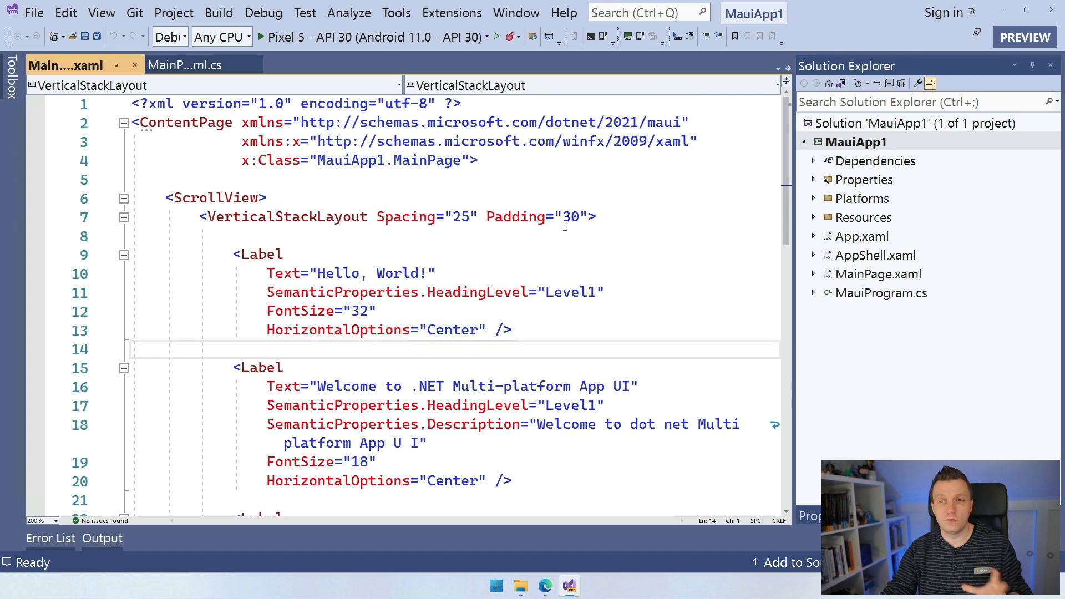
{"action": "mouse_move", "coordinate": [800, 237]}
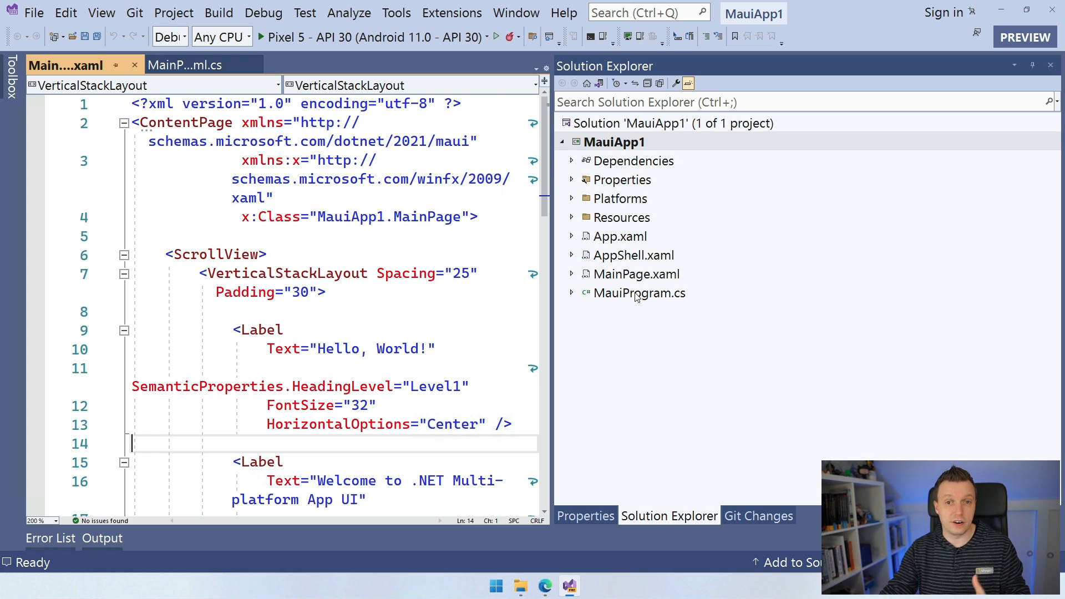
Step: Widen the Solution Explorer pane to show the MauiApp1 project files beside MainPage.xaml
{"action": "left_click", "coordinate": [381, 36]}
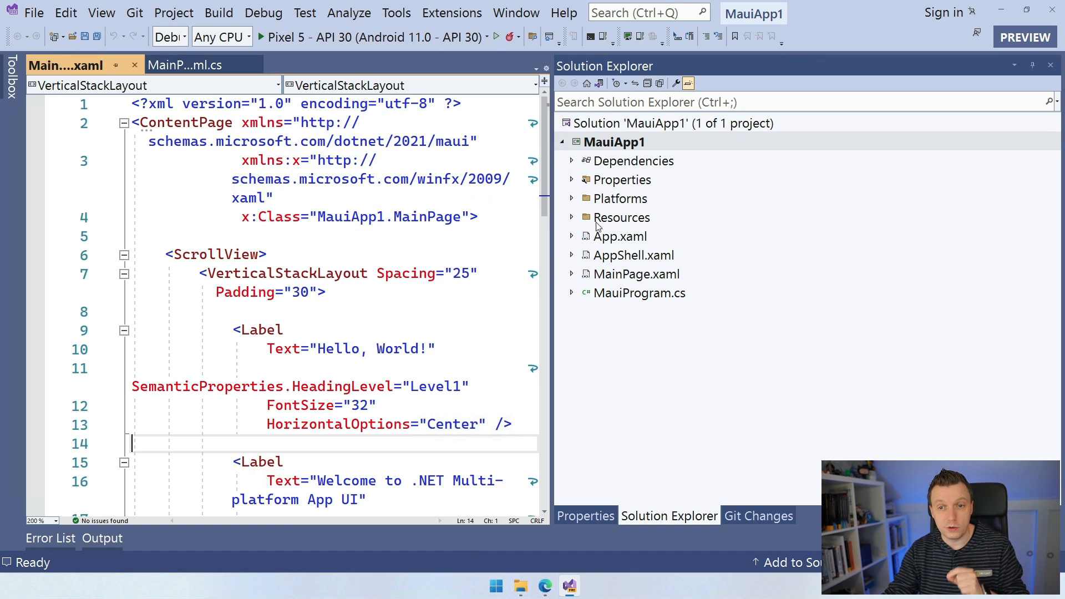
{"action": "mouse_move", "coordinate": [664, 180]}
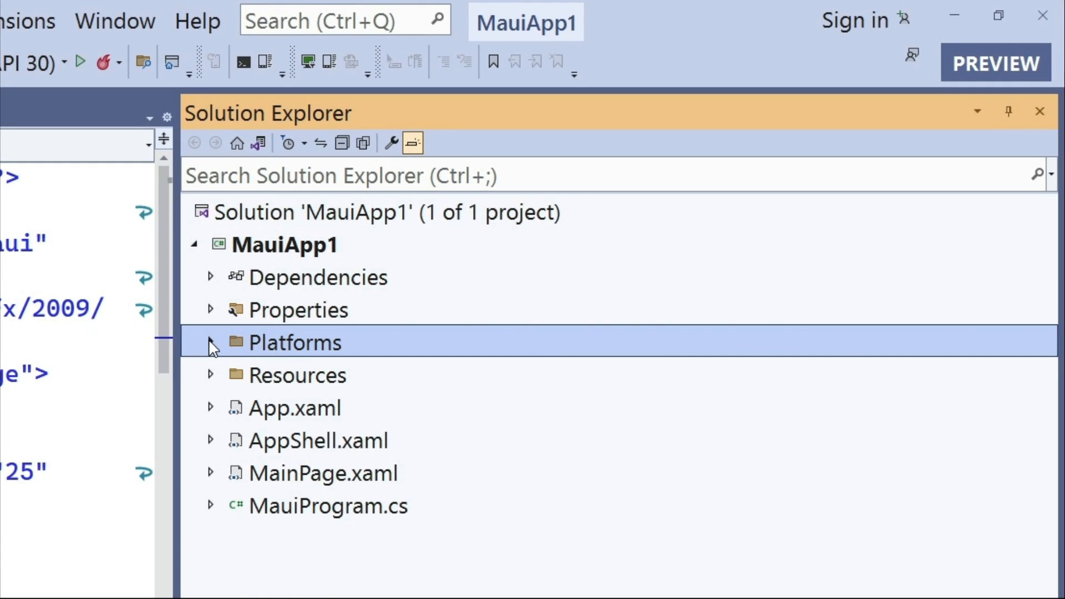
Step: Expand Platforms > Android and open AndroidManifest.xml in the editor
{"action": "left_click", "coordinate": [211, 342]}
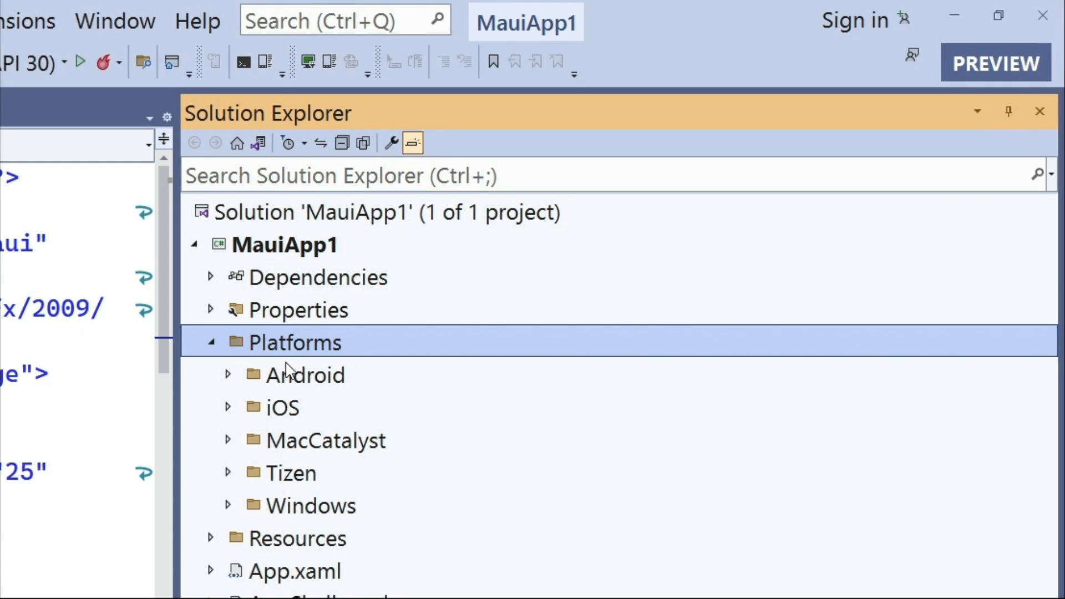
{"action": "mouse_move", "coordinate": [347, 498]}
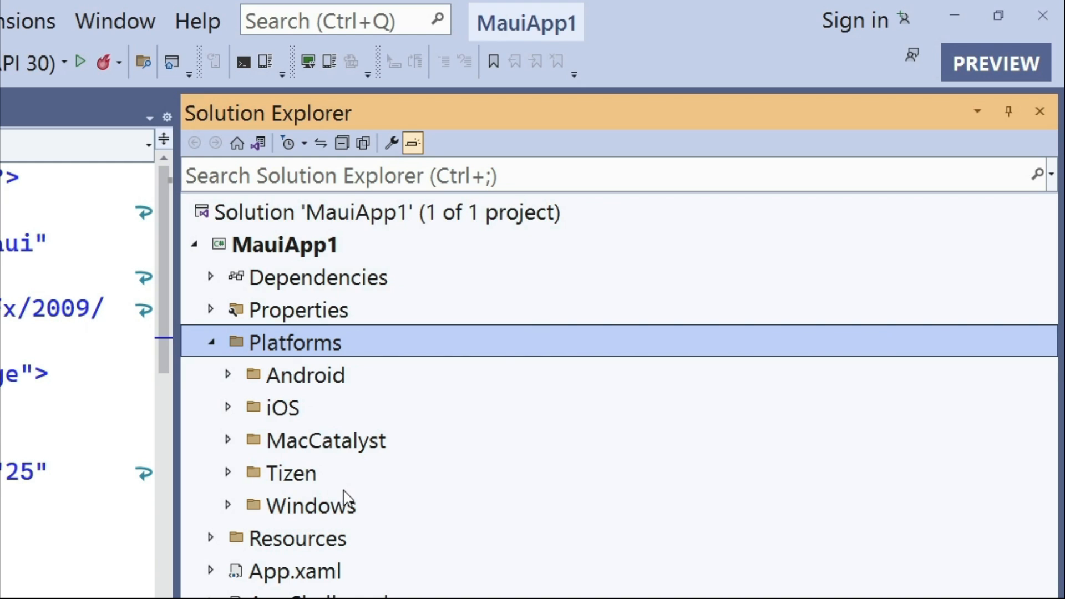
{"action": "mouse_move", "coordinate": [344, 487]}
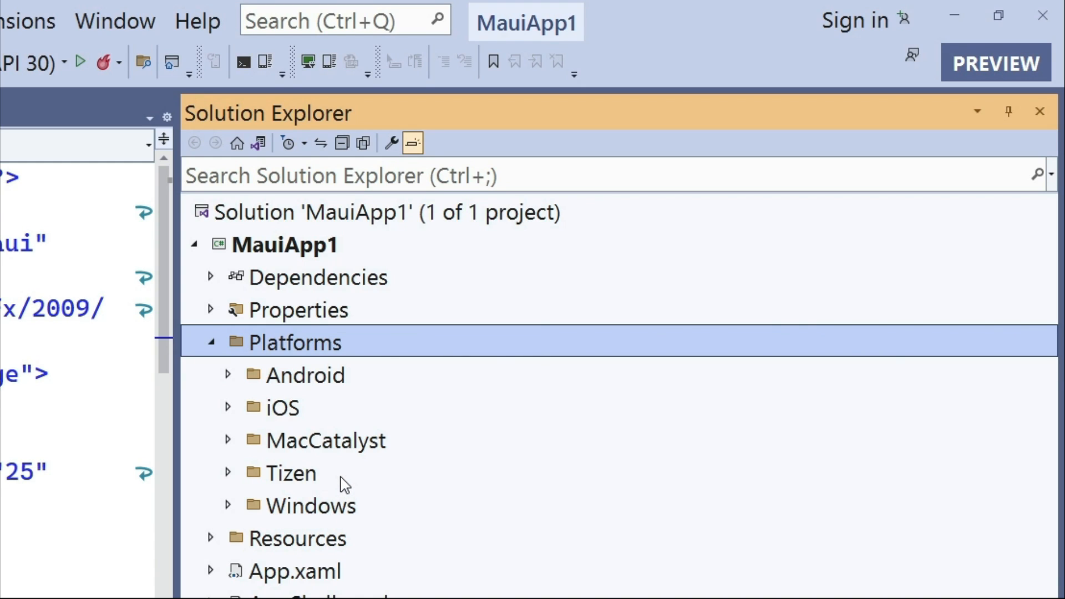
{"action": "mouse_move", "coordinate": [342, 448]}
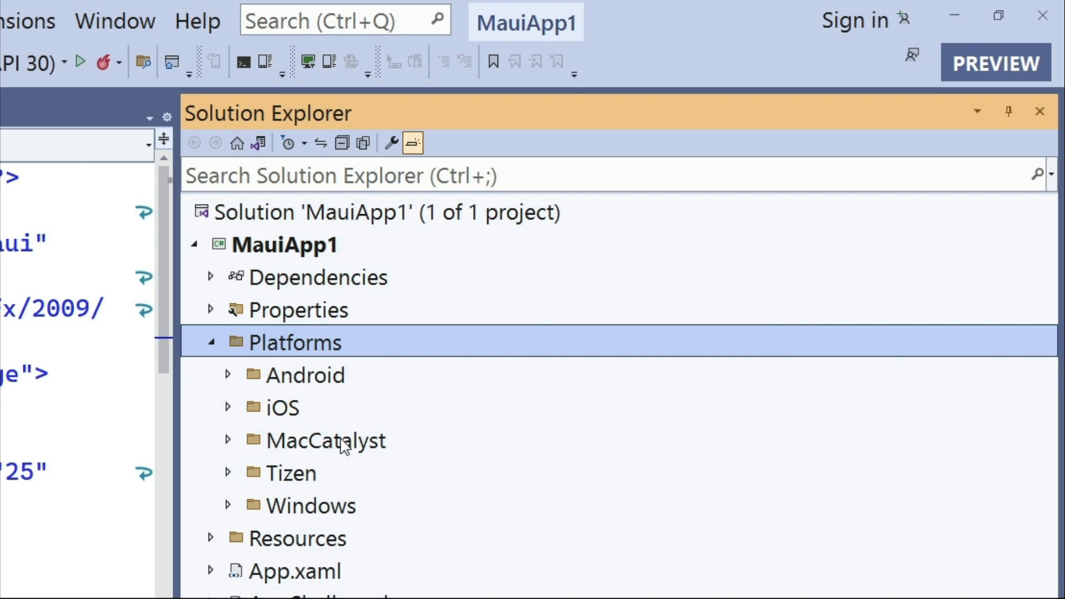
{"action": "left_click", "coordinate": [227, 375]}
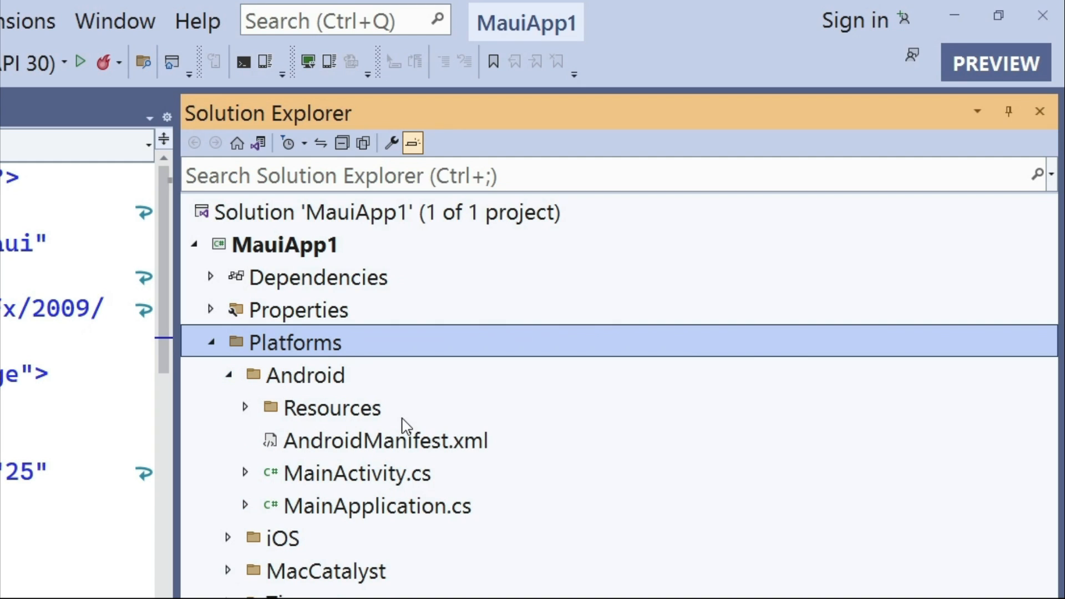
{"action": "mouse_move", "coordinate": [344, 417]}
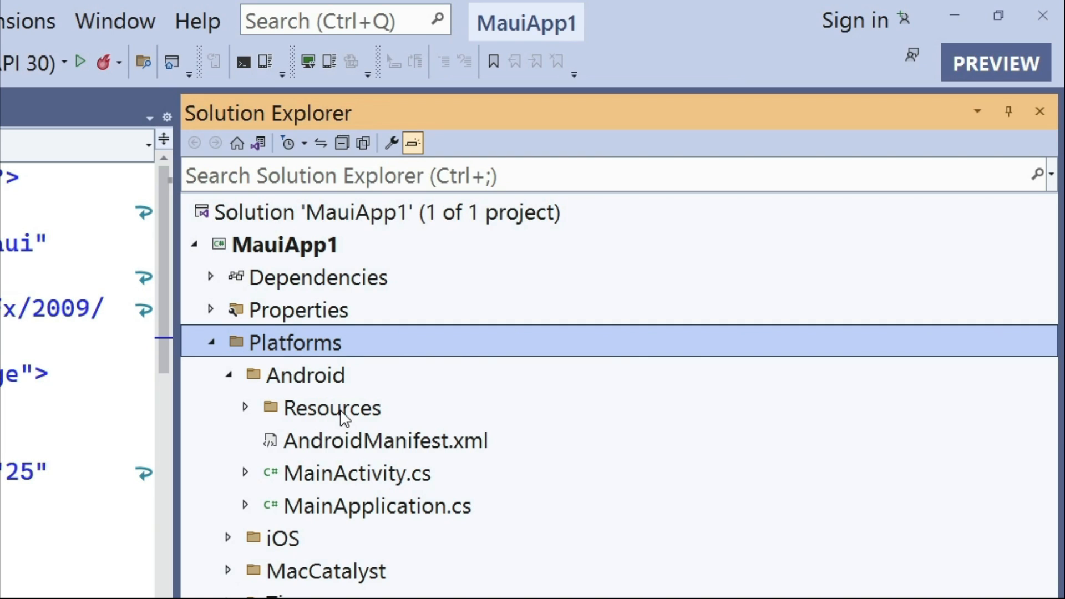
{"action": "mouse_move", "coordinate": [331, 469]}
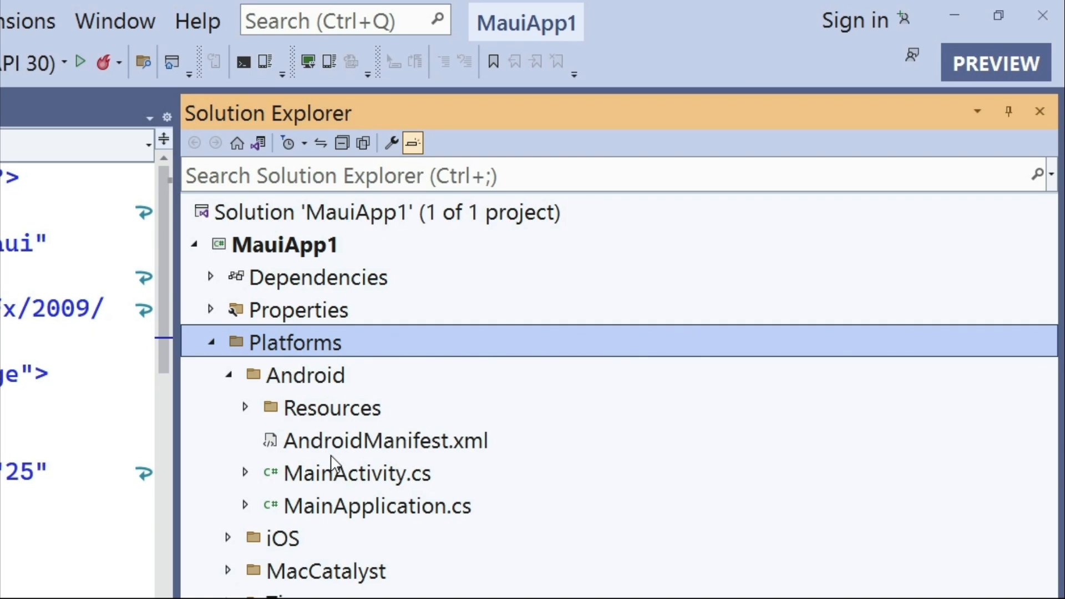
{"action": "mouse_move", "coordinate": [356, 451]}
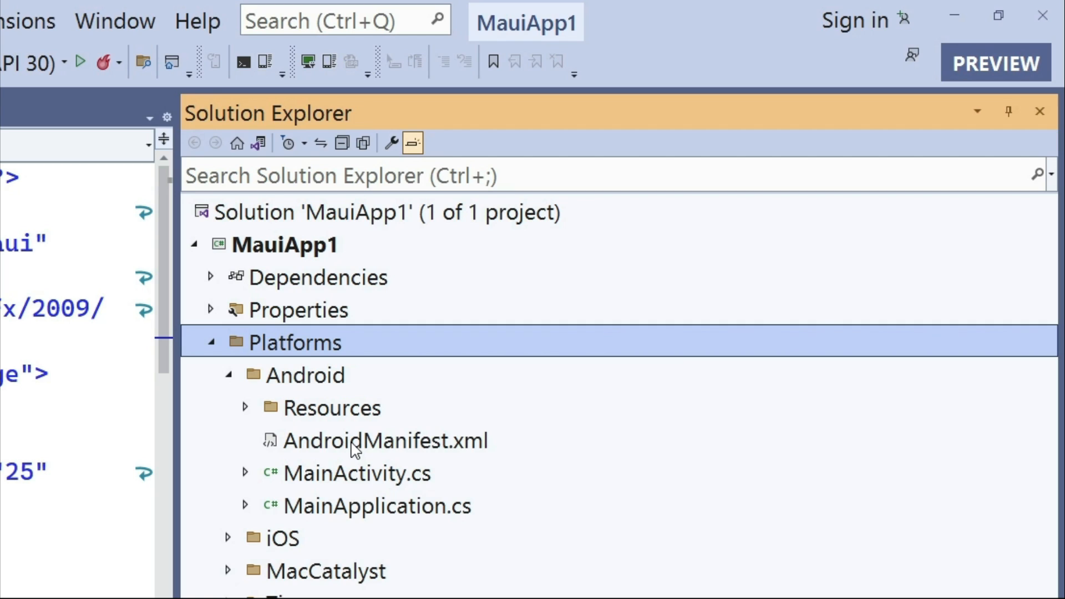
{"action": "mouse_move", "coordinate": [363, 450]}
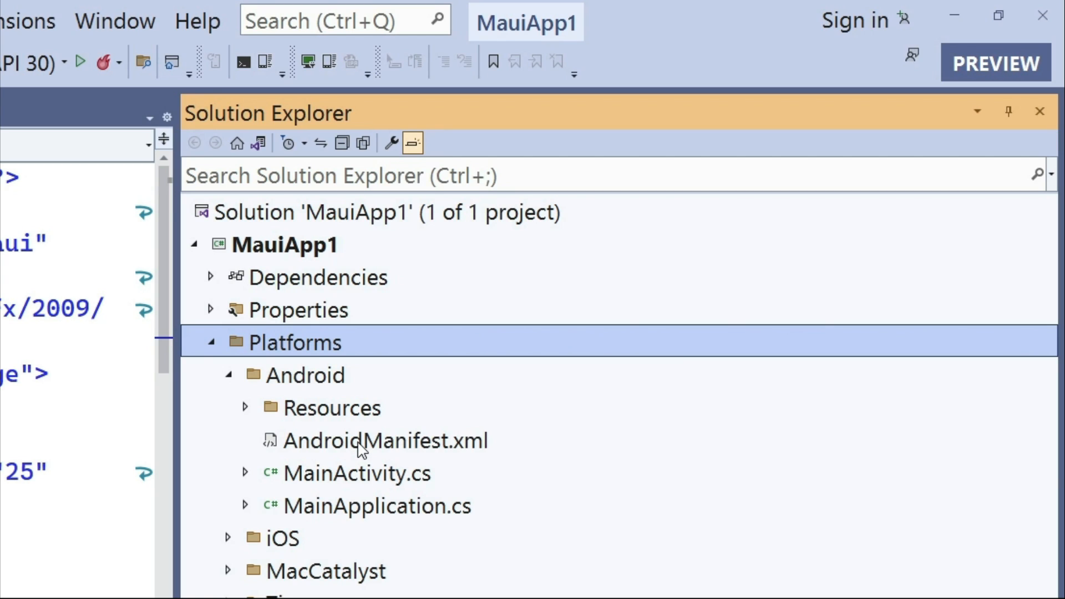
{"action": "double_click", "coordinate": [382, 441]}
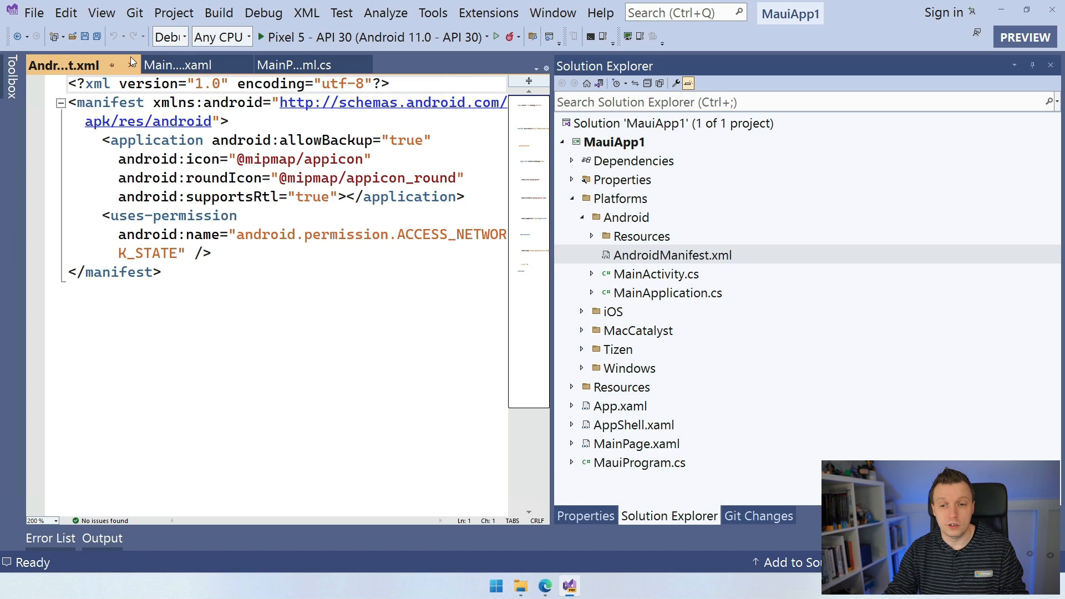
Step: Close the AndroidManifest.xml tab and collapse the iOS platform folder
{"action": "left_click", "coordinate": [178, 65]}
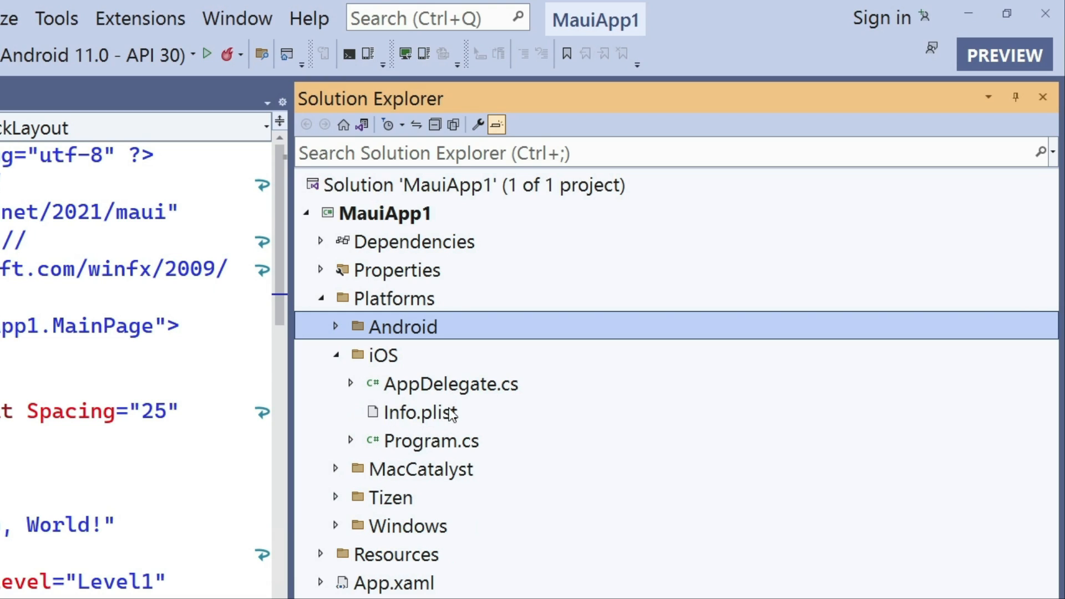
{"action": "mouse_move", "coordinate": [344, 378]}
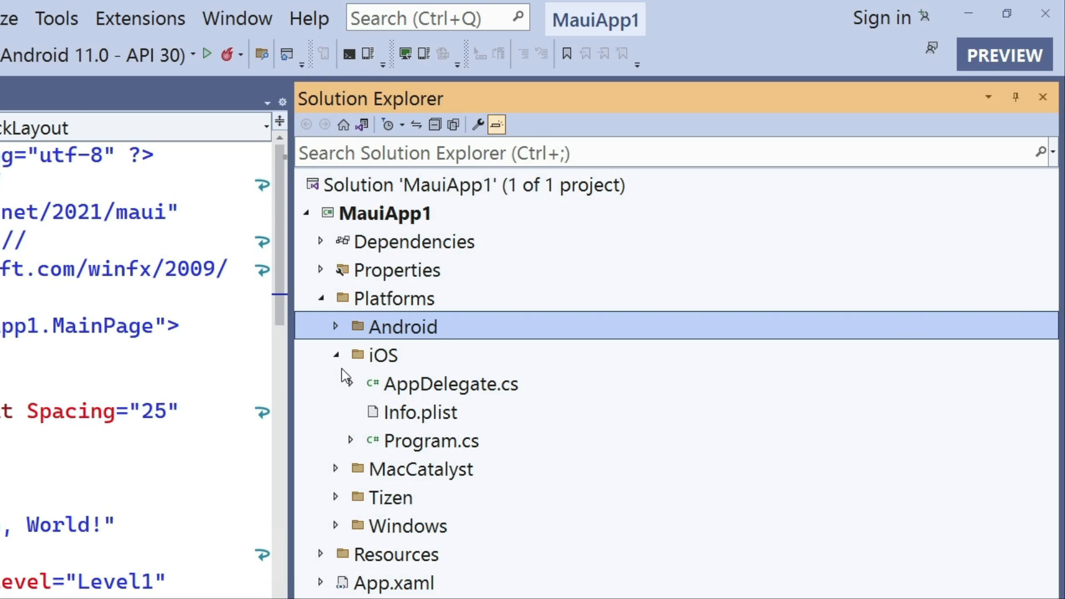
{"action": "left_click", "coordinate": [338, 355]}
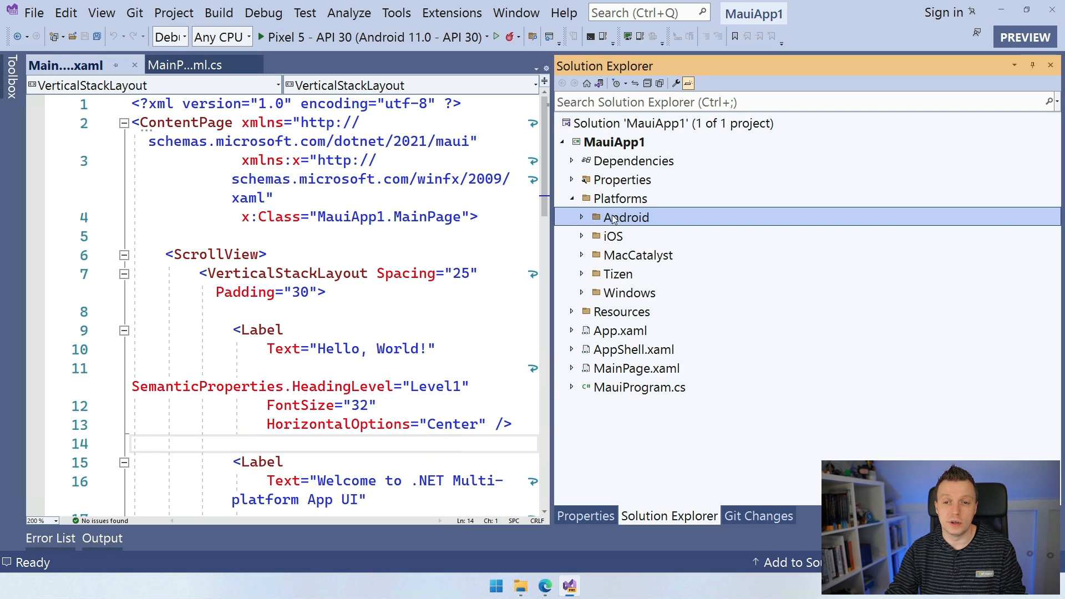
Step: Collapse the Platforms folder and select the Resources folder
{"action": "left_click", "coordinate": [571, 198]}
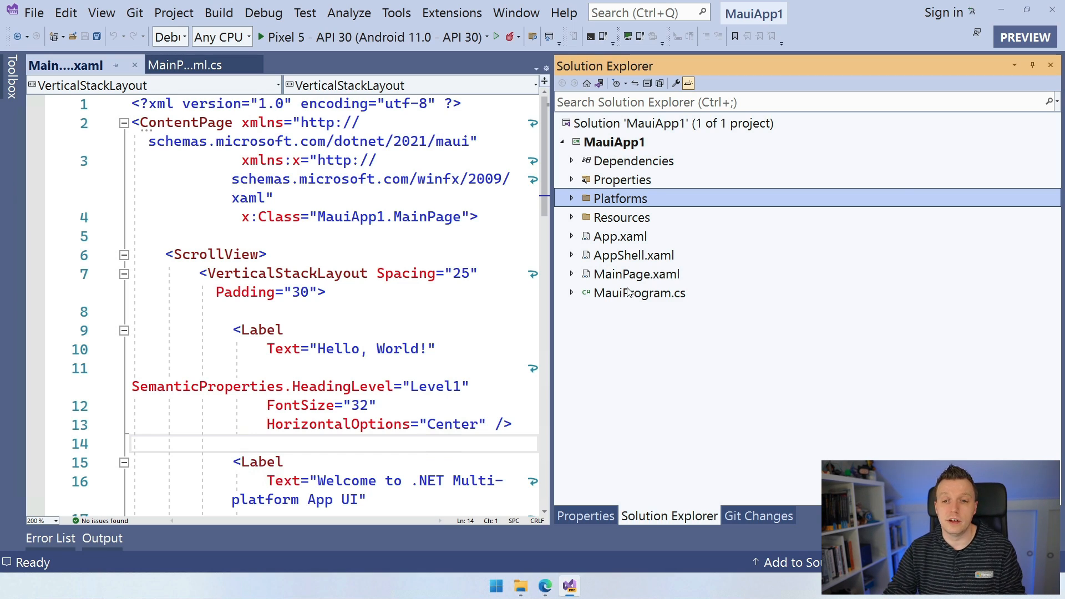
{"action": "mouse_move", "coordinate": [713, 236]}
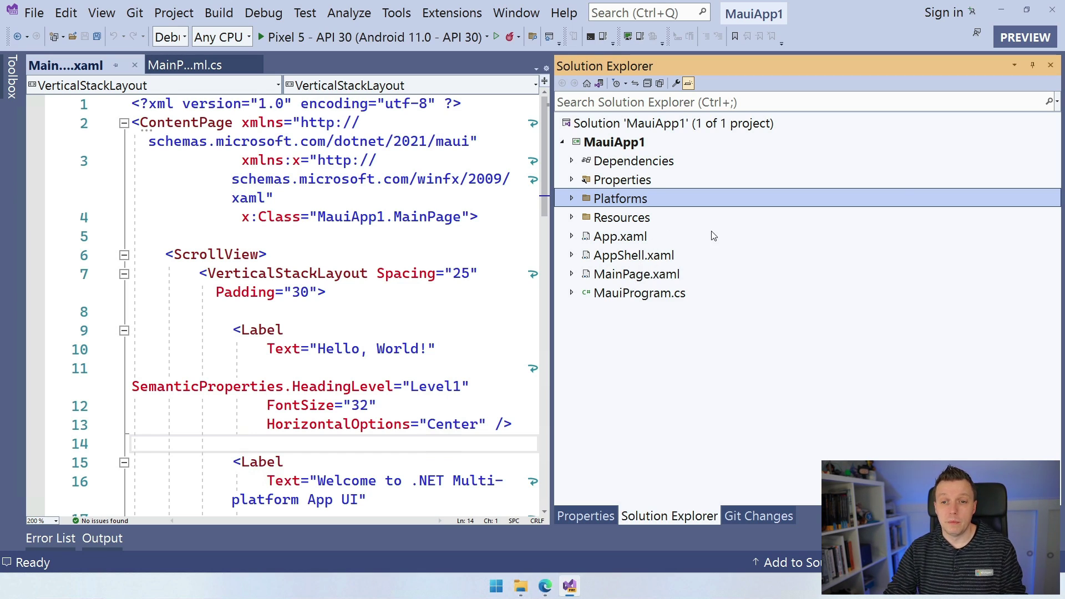
{"action": "left_click", "coordinate": [621, 217]}
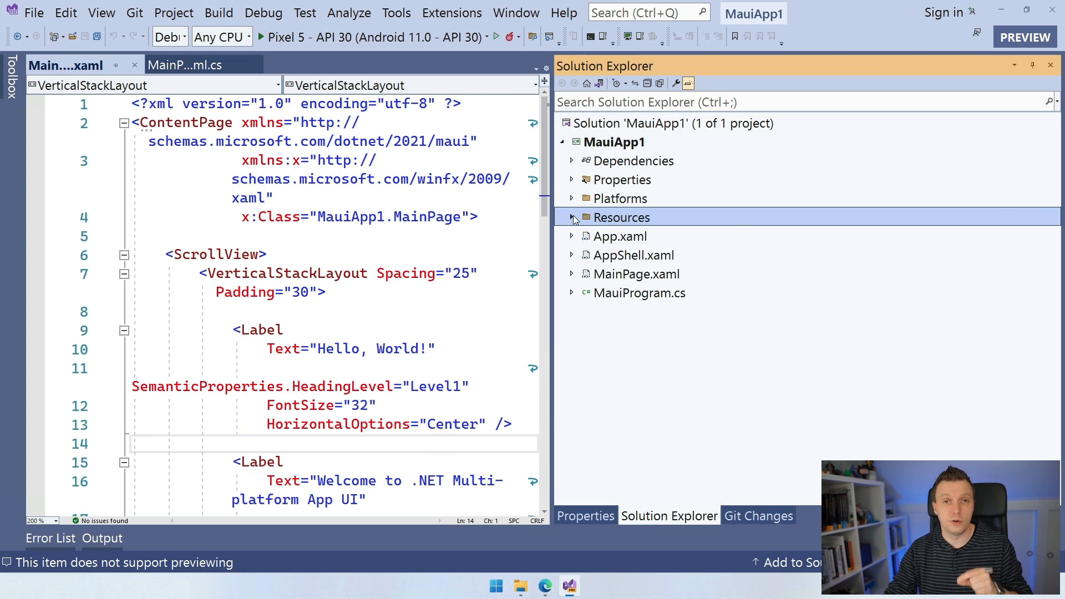
Step: Expand Resources and its Fonts subfolder to list the OpenSans font files
{"action": "left_click", "coordinate": [572, 217]}
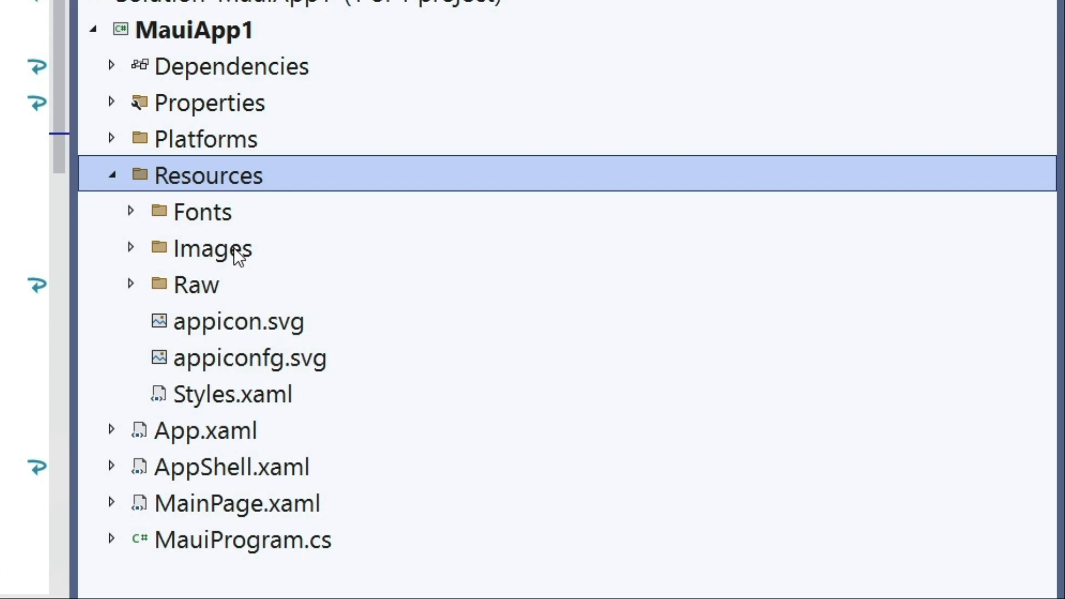
{"action": "left_click", "coordinate": [130, 212]}
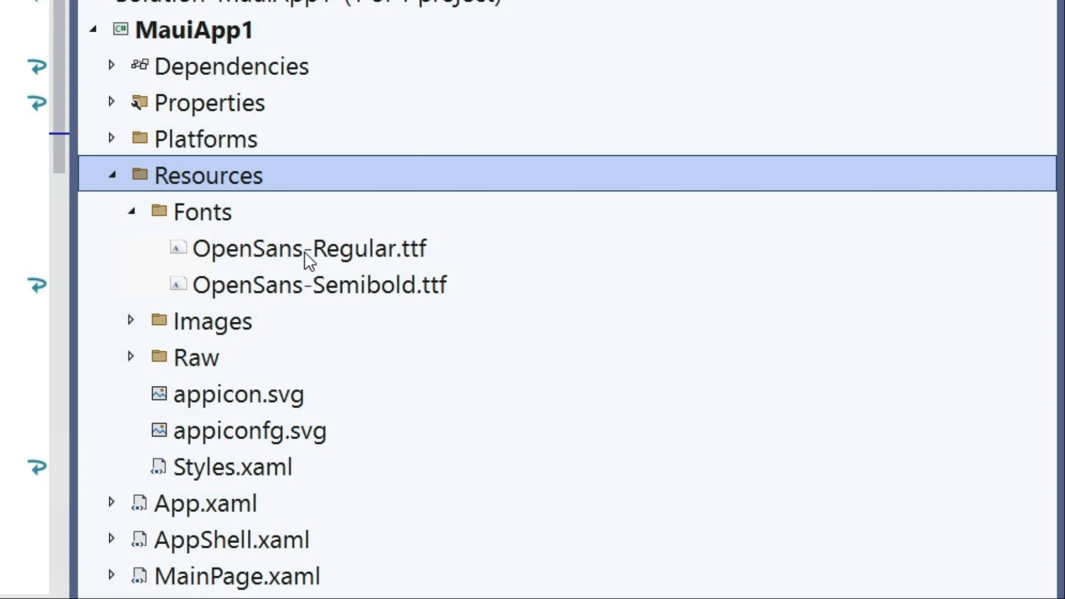
{"action": "mouse_move", "coordinate": [217, 243]}
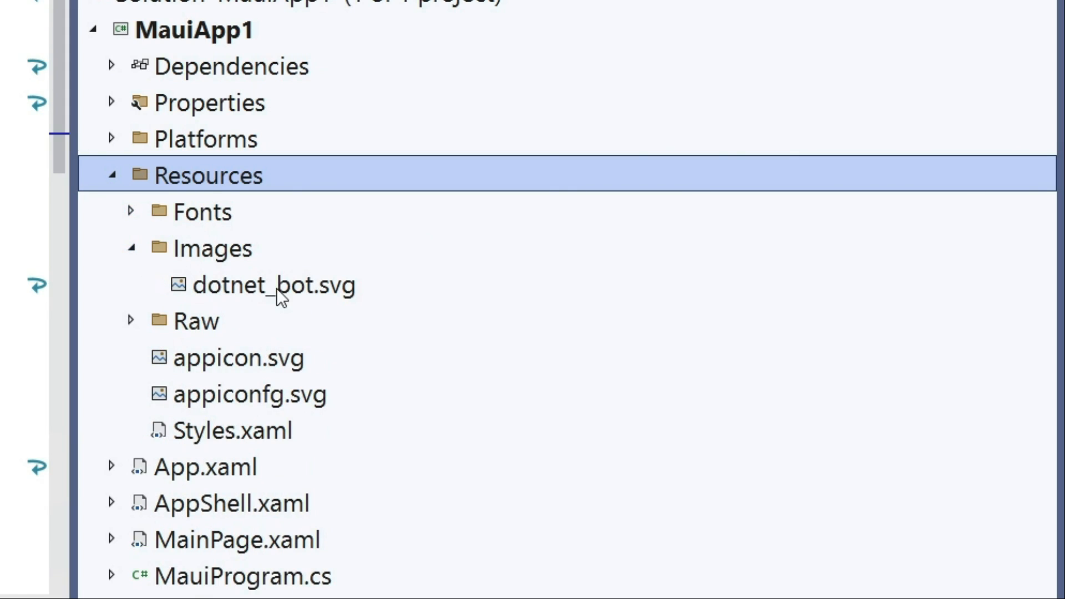
{"action": "mouse_move", "coordinate": [367, 295]}
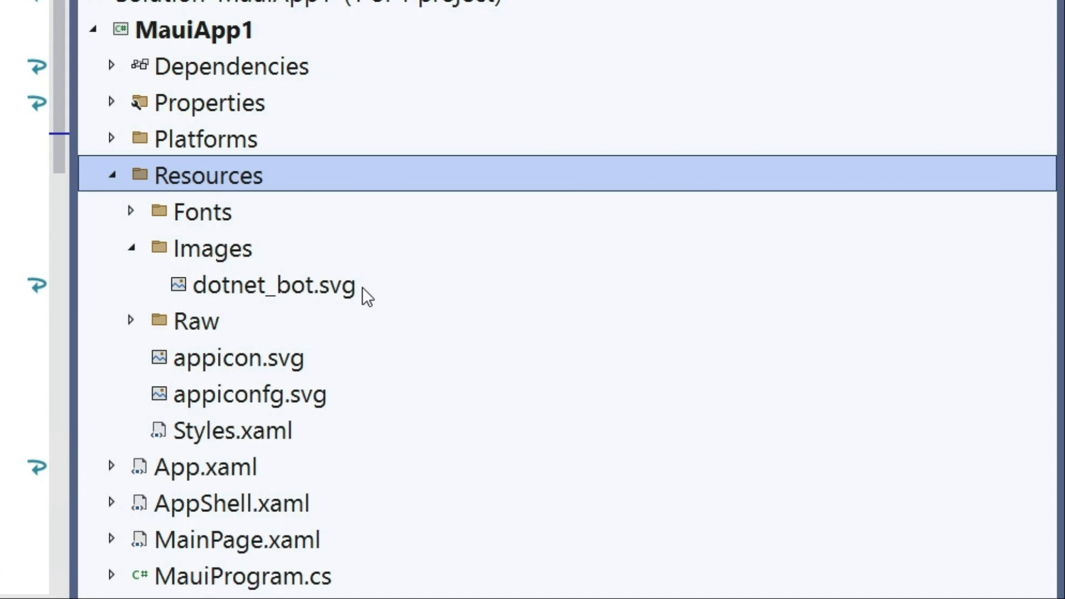
{"action": "mouse_move", "coordinate": [398, 314]}
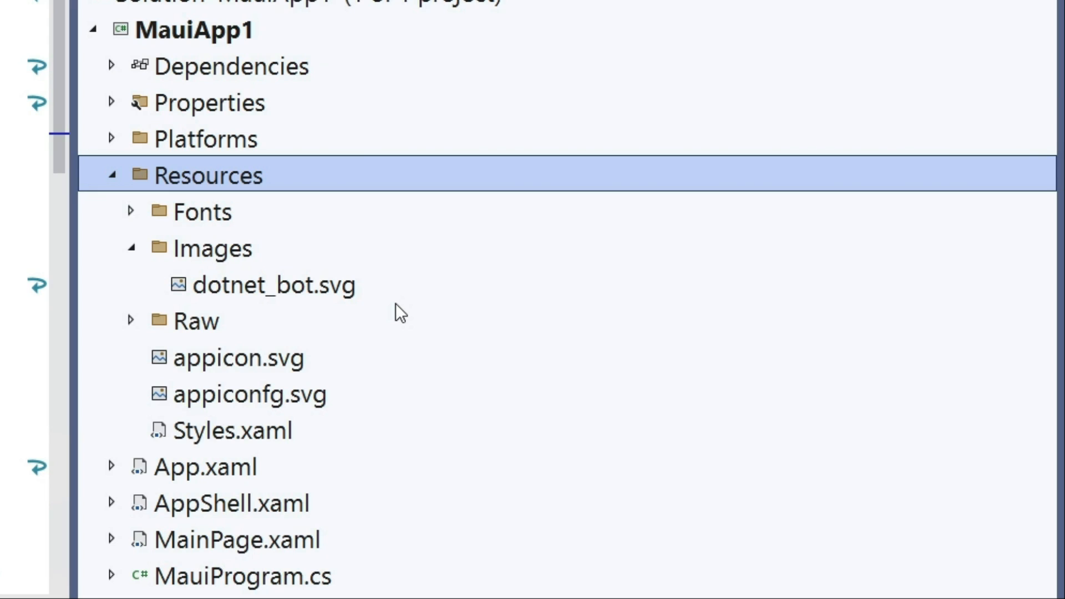
{"action": "mouse_move", "coordinate": [349, 290]}
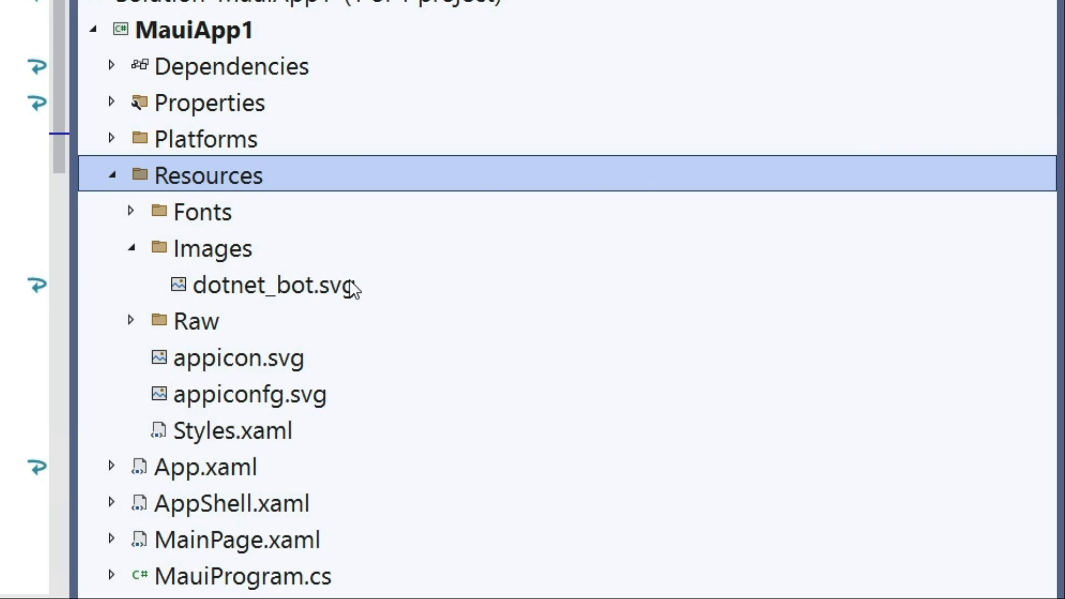
Step: Collapse Images, then expand Raw to see AboutAssets.txt and collapse it again
{"action": "left_click", "coordinate": [131, 248]}
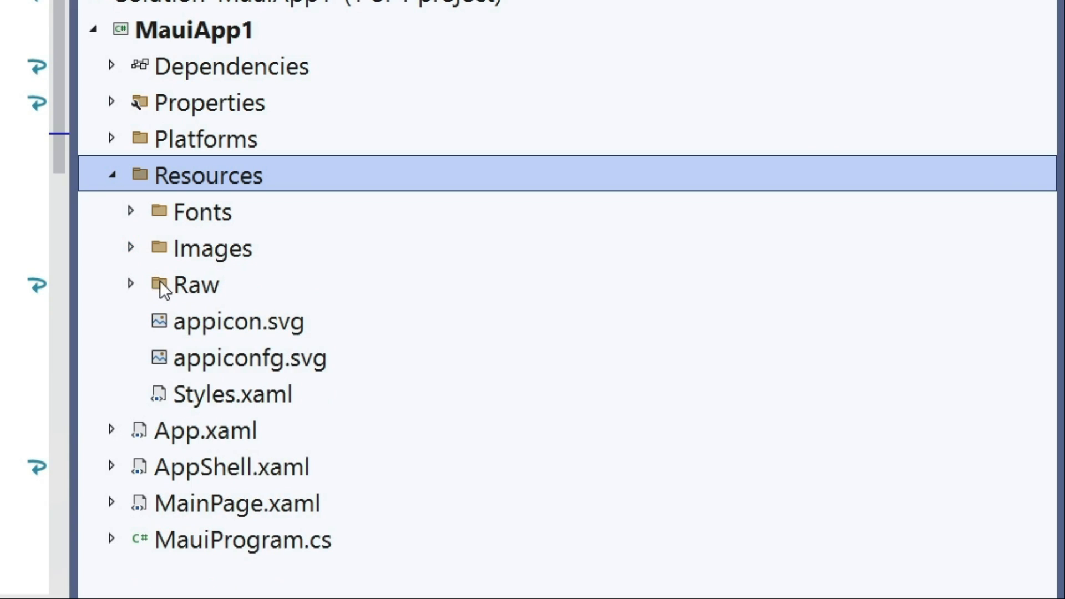
{"action": "left_click", "coordinate": [130, 285]}
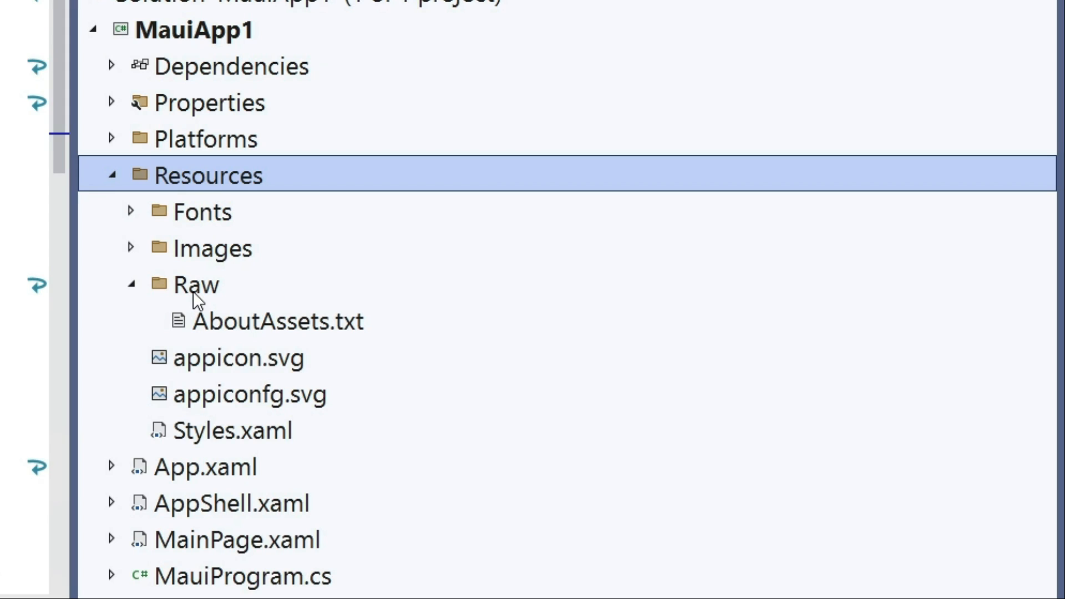
{"action": "left_click", "coordinate": [131, 285]}
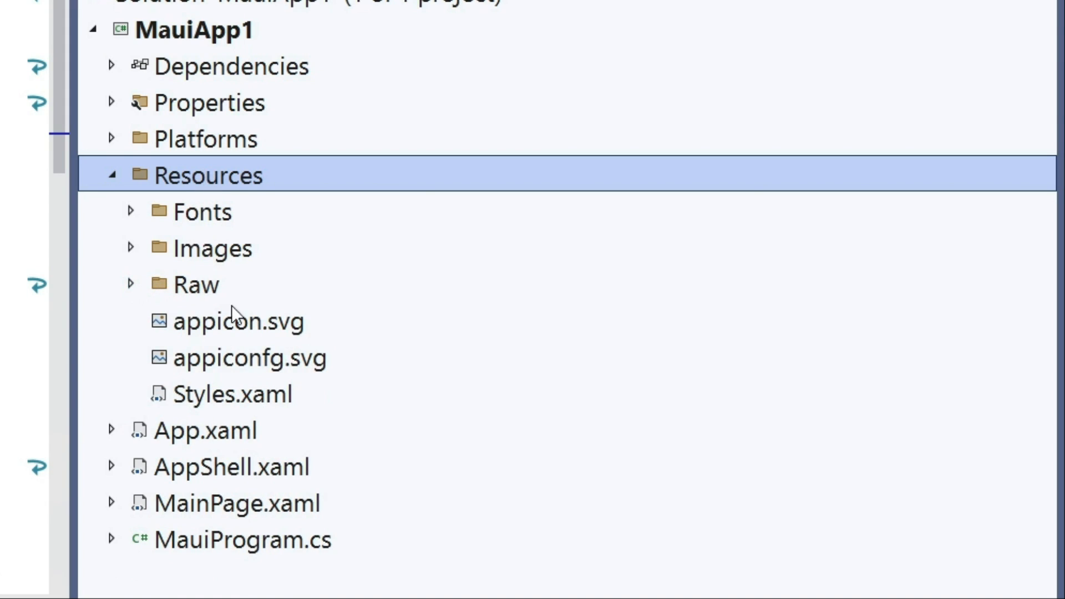
{"action": "mouse_move", "coordinate": [264, 413]}
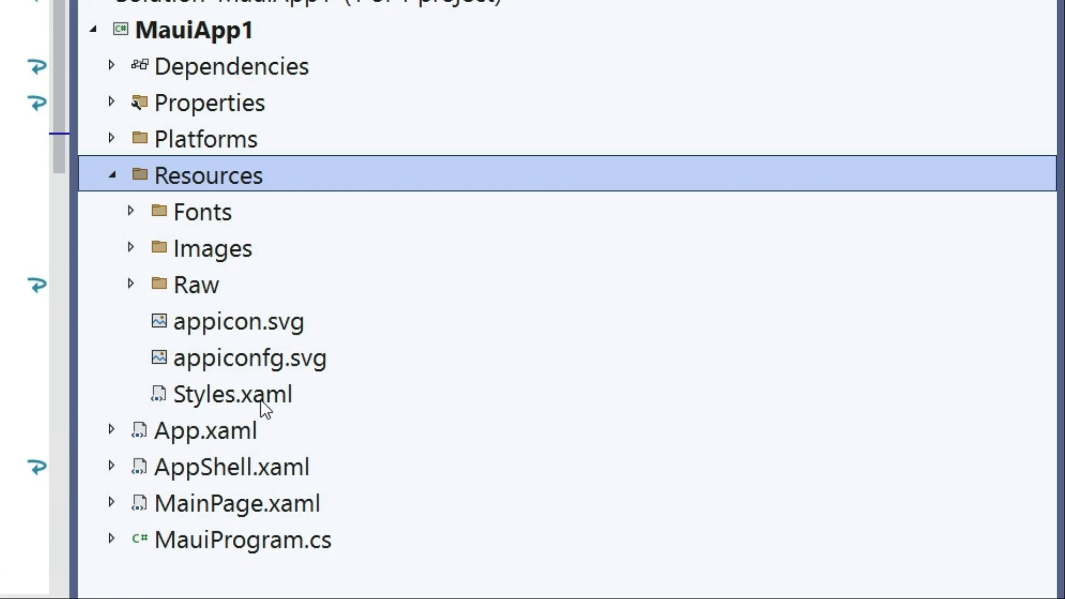
Step: Review the colour and brush definitions in Styles.xaml, then close it
{"action": "double_click", "coordinate": [229, 394]}
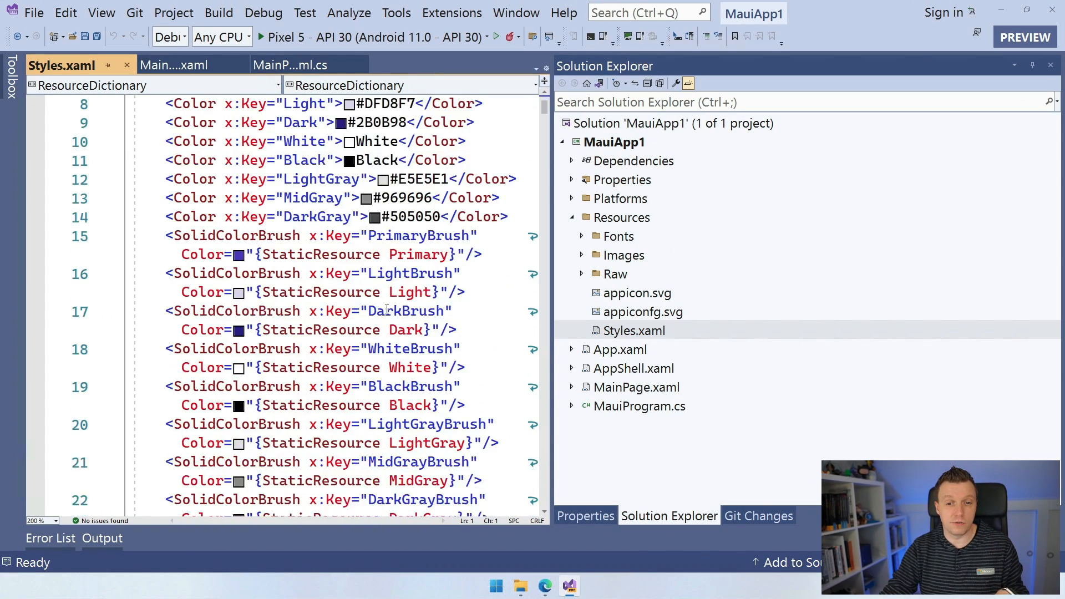
{"action": "scroll", "scroll_direction": "down", "scroll_amount": 3}
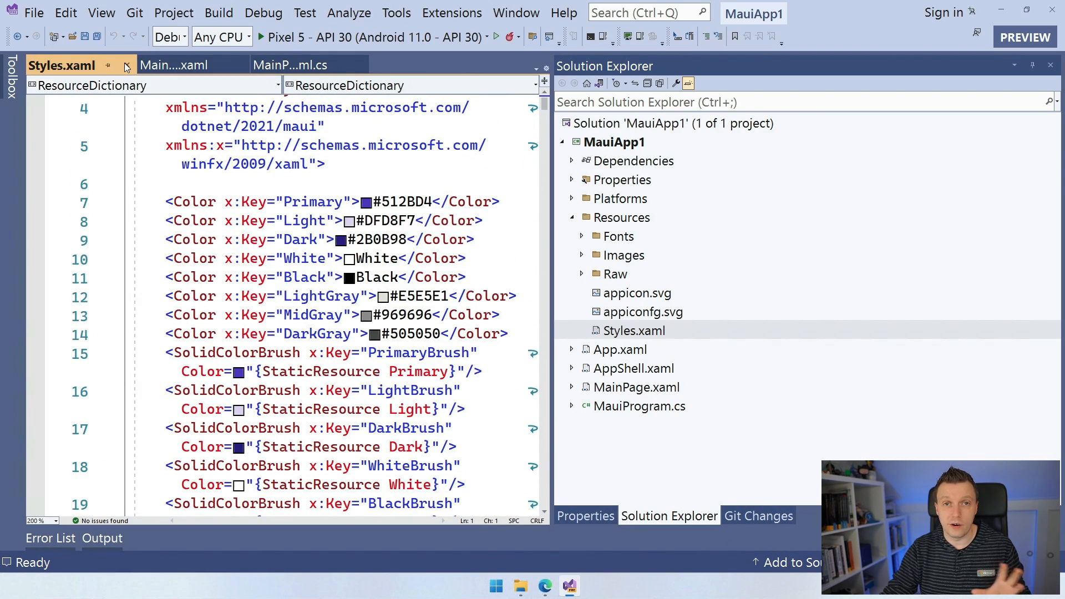
{"action": "mouse_move", "coordinate": [127, 66]}
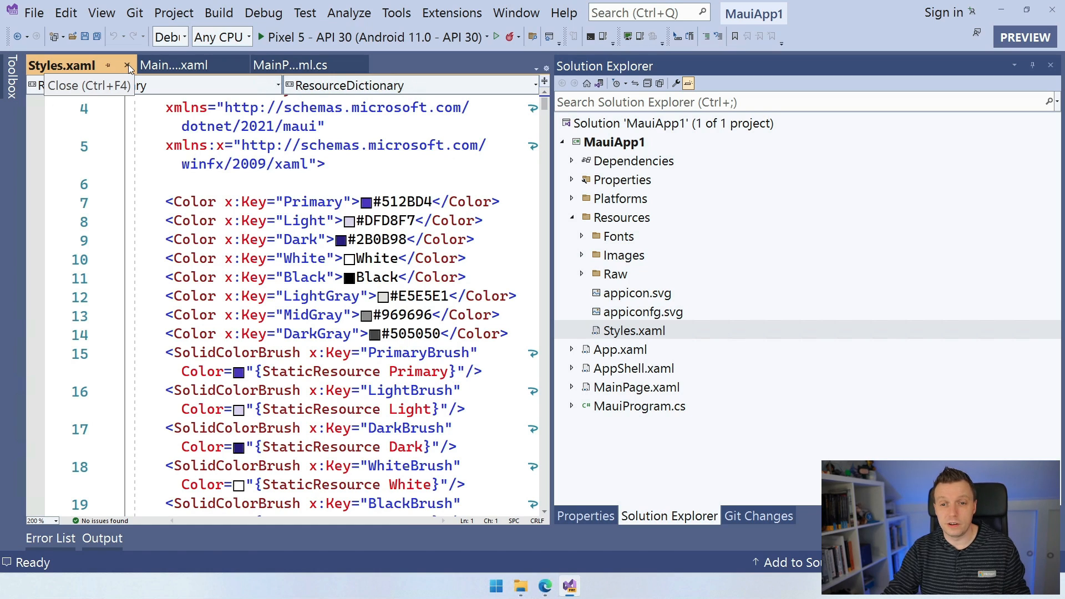
{"action": "left_click", "coordinate": [128, 65]}
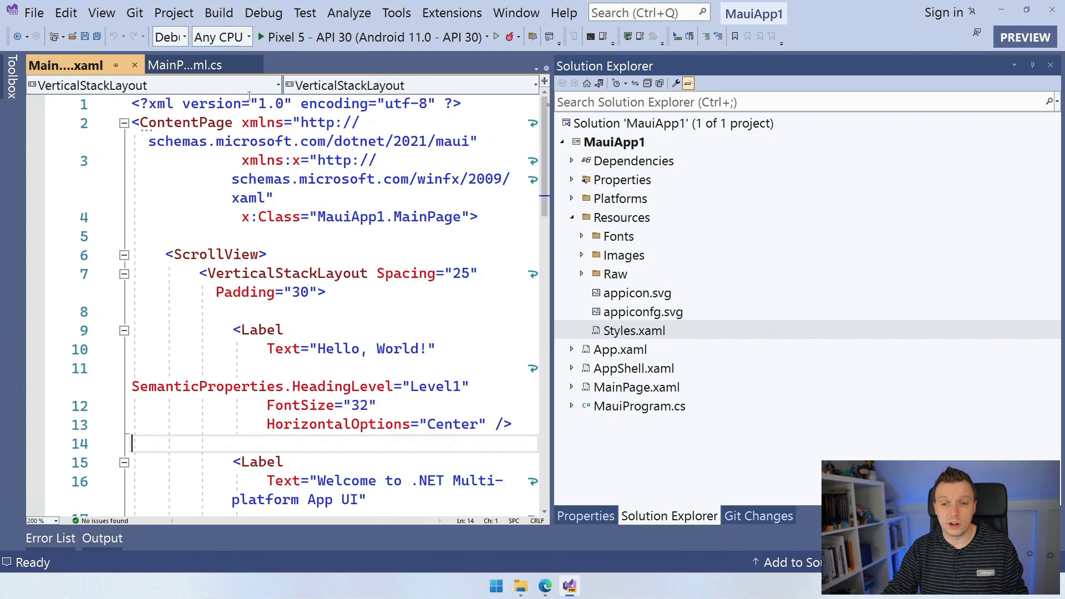
{"action": "left_click", "coordinate": [633, 331]}
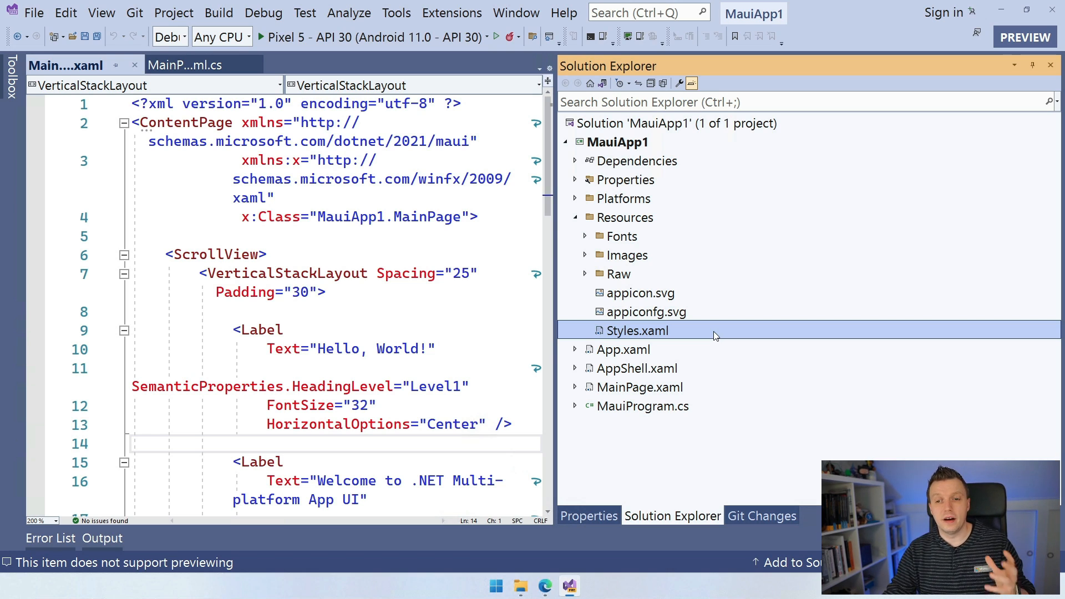
{"action": "mouse_move", "coordinate": [708, 311]}
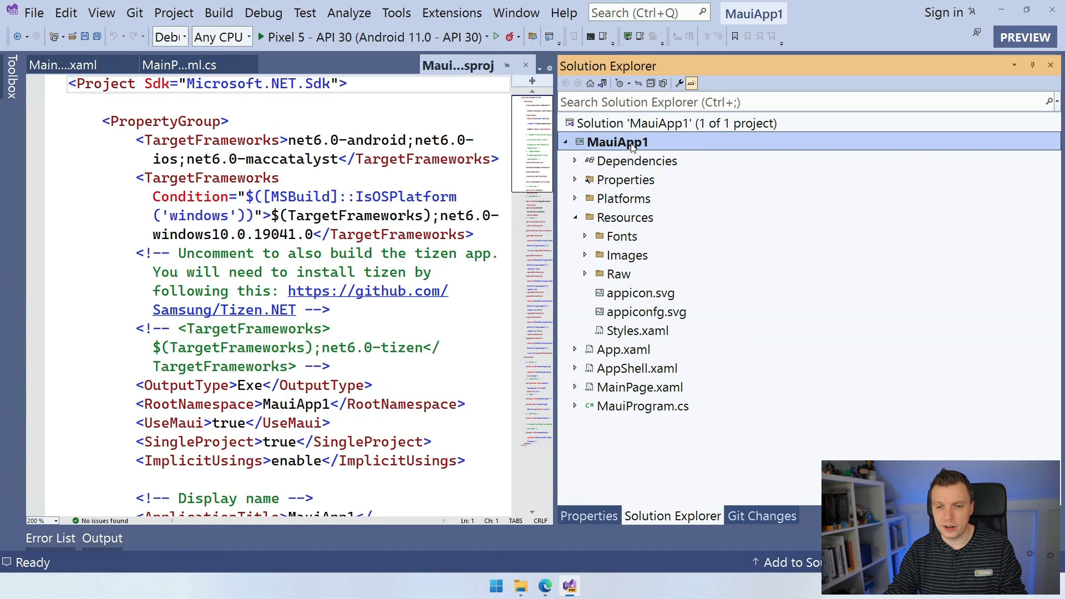
Step: Open the MauiApp1 .csproj via Edit Project File from the project's context menu
{"action": "right_click", "coordinate": [632, 142]}
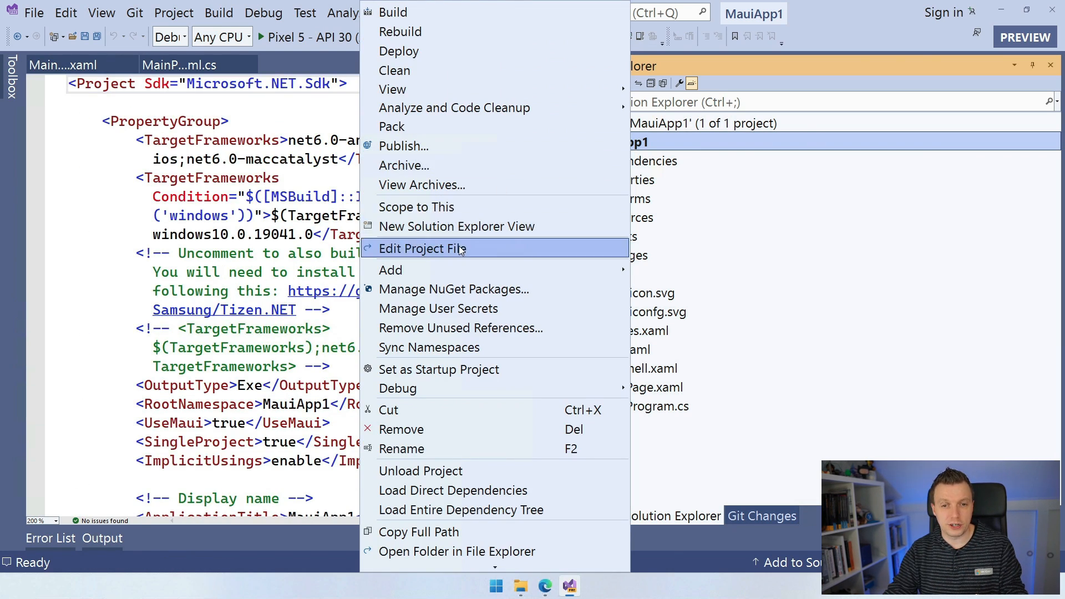
{"action": "left_click", "coordinate": [421, 248]}
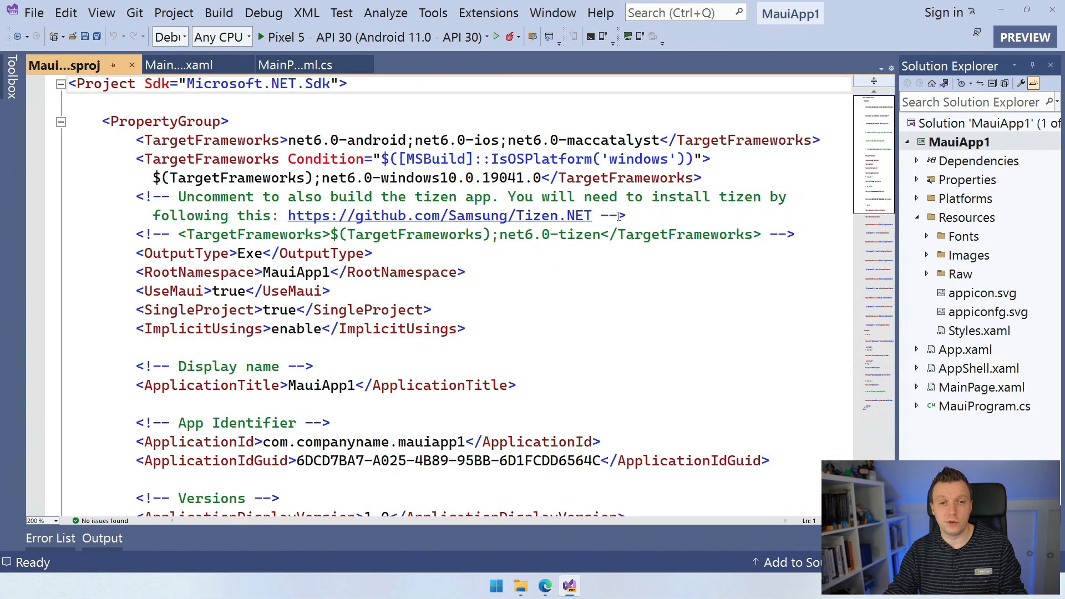
{"action": "mouse_move", "coordinate": [416, 206]}
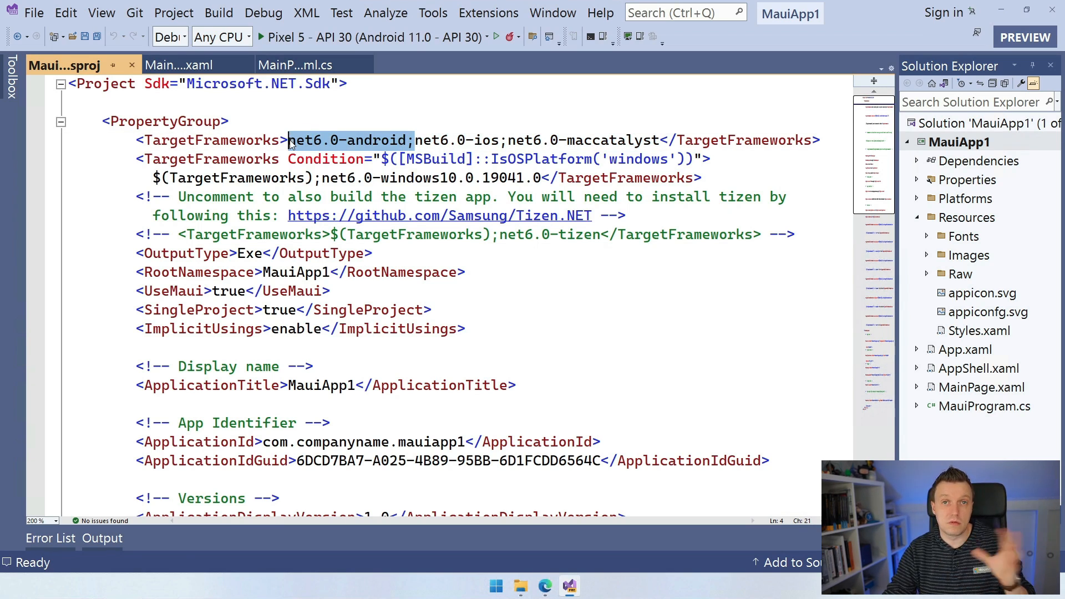
{"action": "mouse_move", "coordinate": [523, 124]}
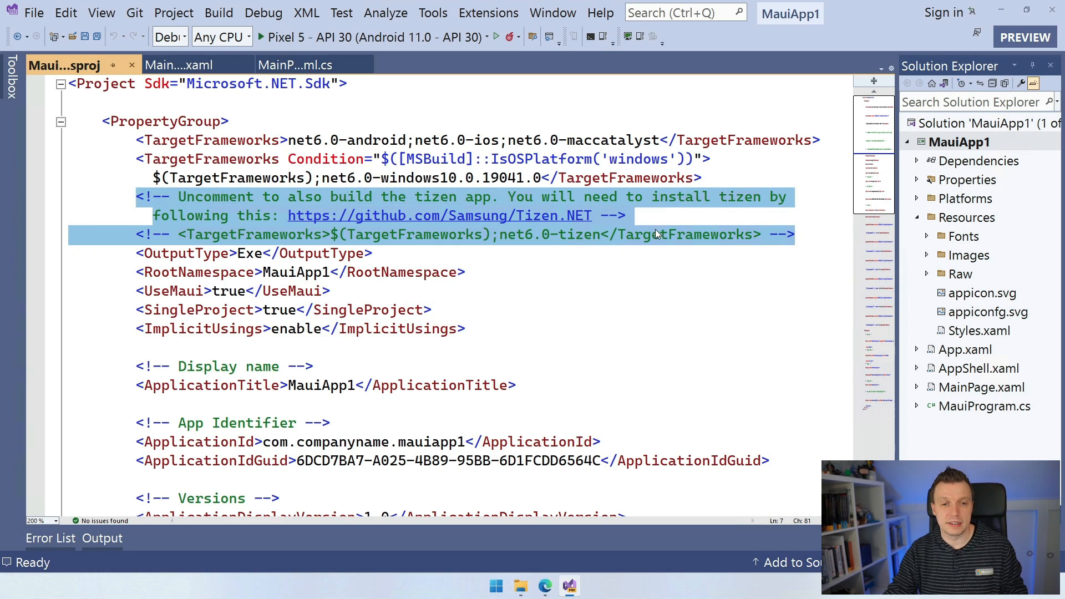
{"action": "scroll", "scroll_direction": "down", "scroll_amount": 3}
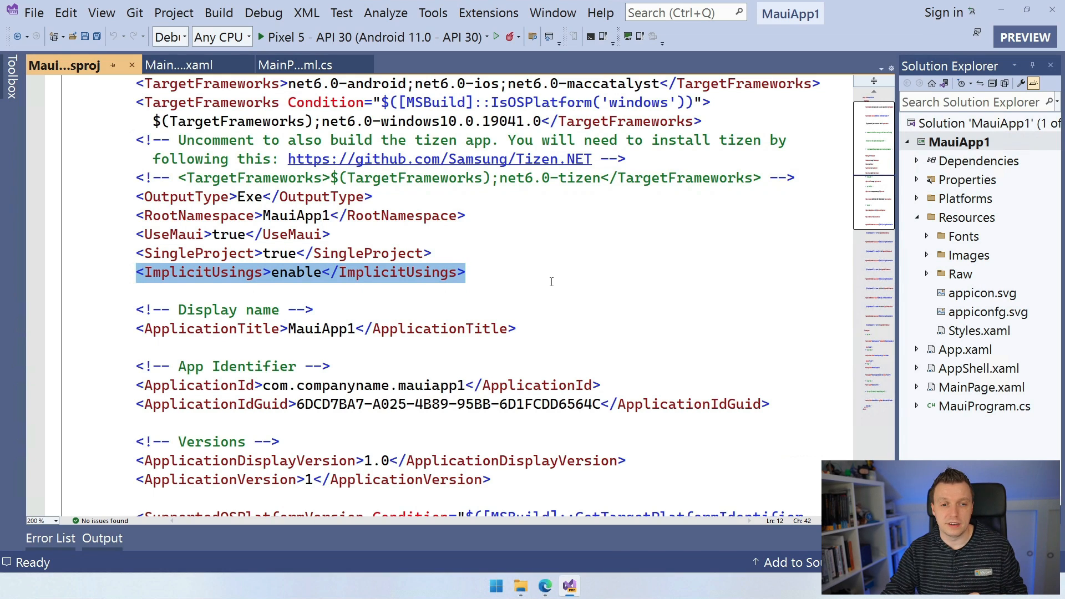
{"action": "scroll", "scroll_direction": "down", "scroll_amount": 3}
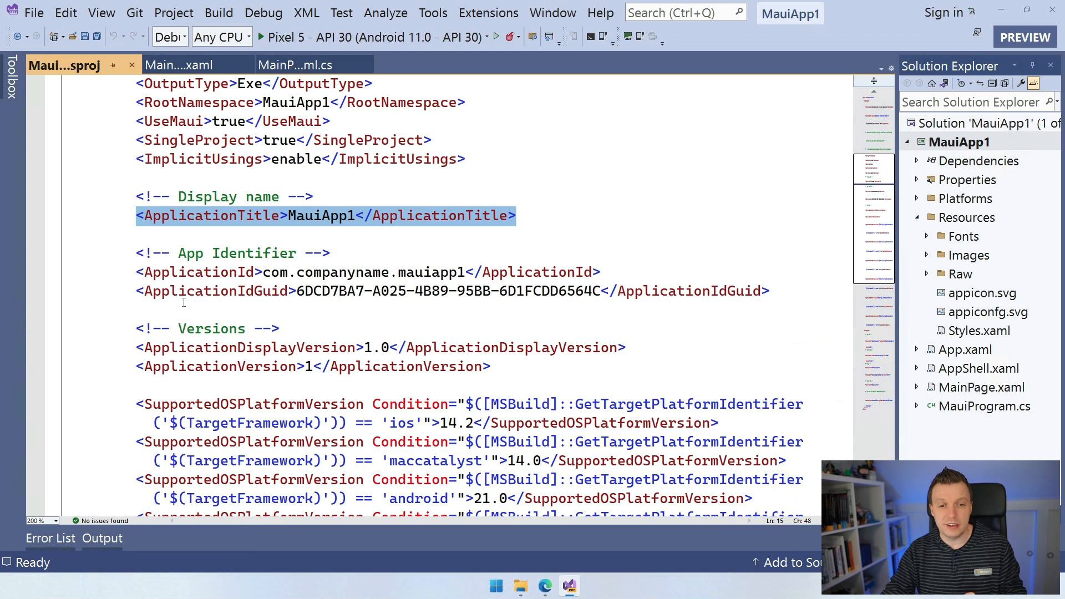
{"action": "scroll", "scroll_direction": "down", "scroll_amount": 3}
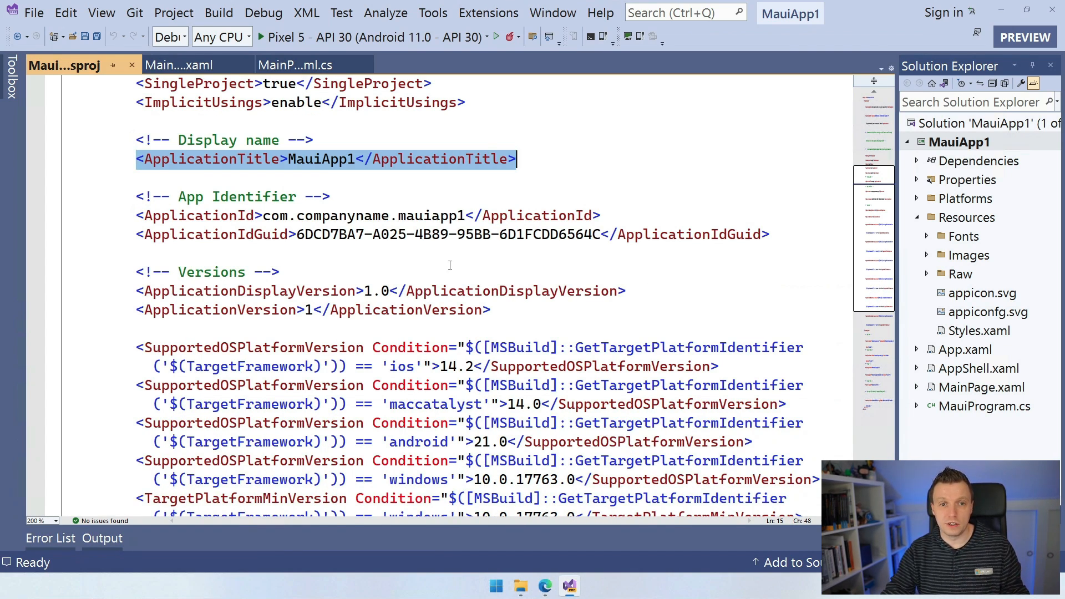
{"action": "mouse_move", "coordinate": [549, 266]}
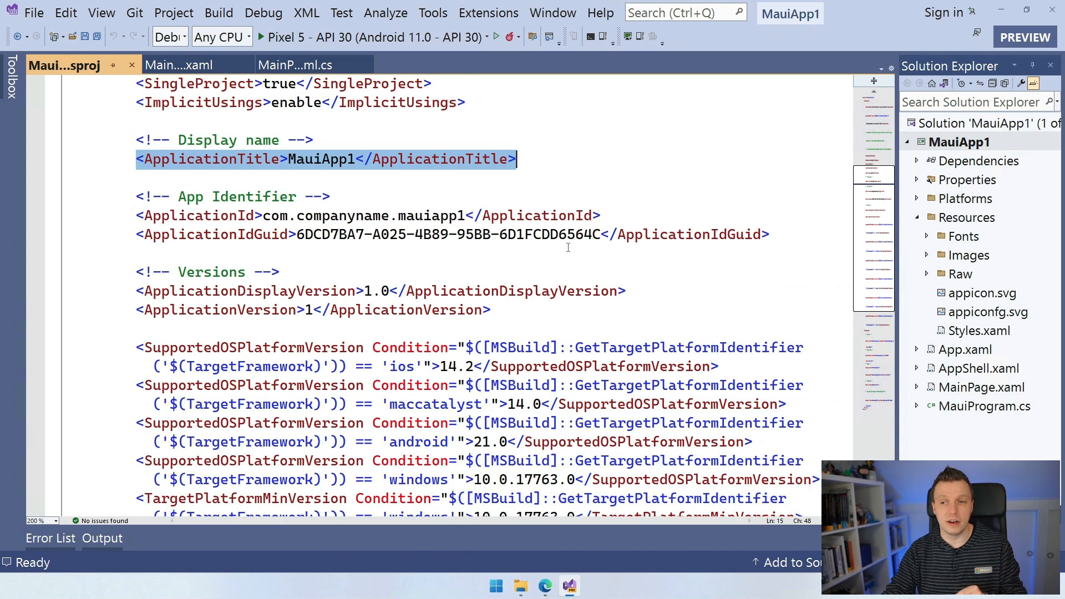
{"action": "mouse_move", "coordinate": [514, 168]}
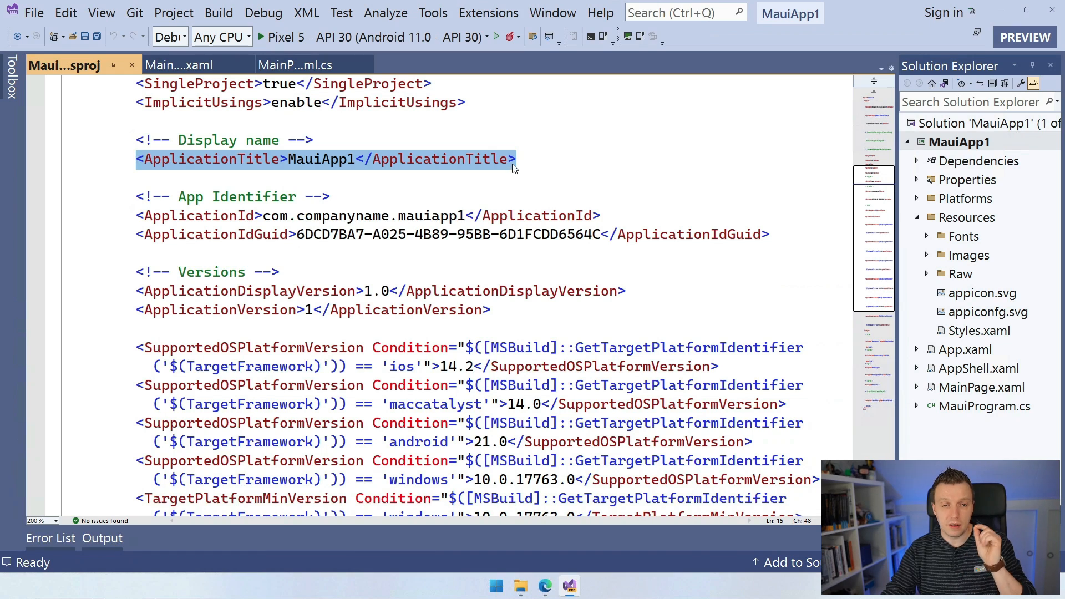
{"action": "mouse_move", "coordinate": [815, 155]}
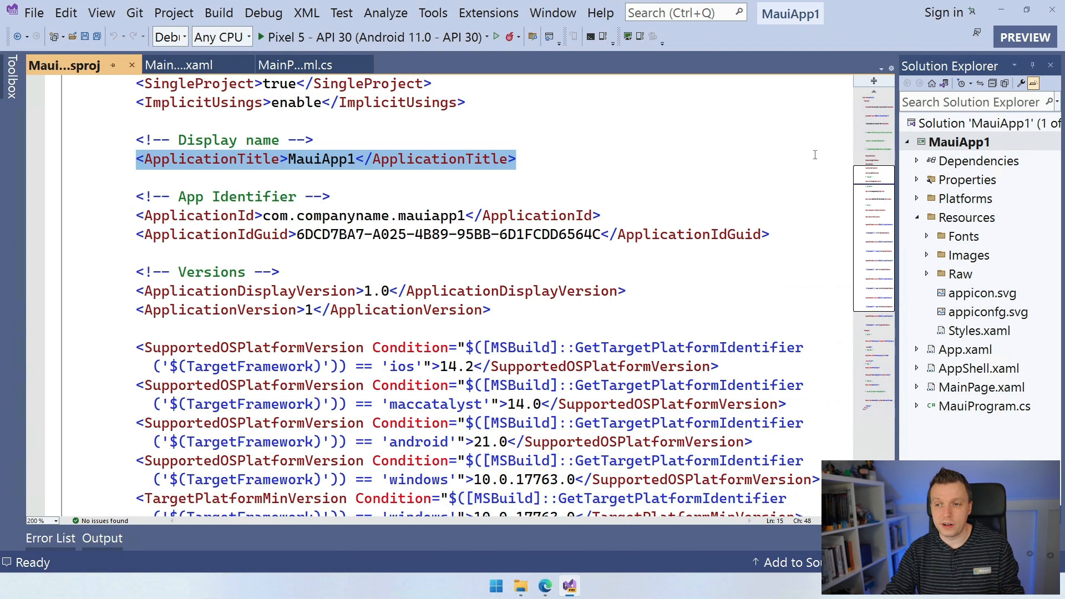
Step: Open MauiApp1 Properties and view the MAUI Shared title, ID and version settings
{"action": "right_click", "coordinate": [960, 142]}
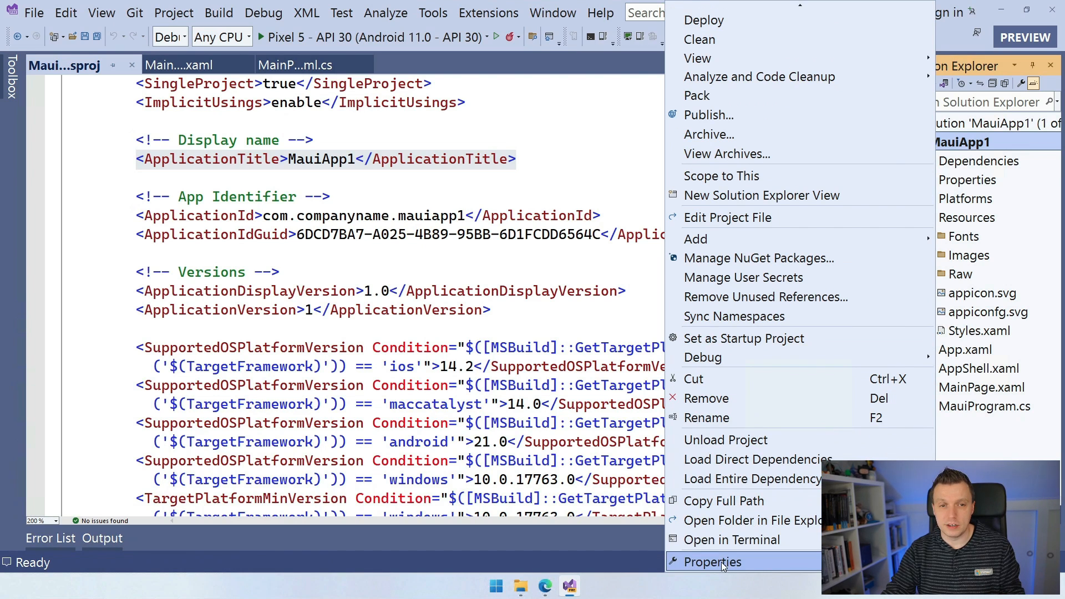
{"action": "left_click", "coordinate": [712, 562]}
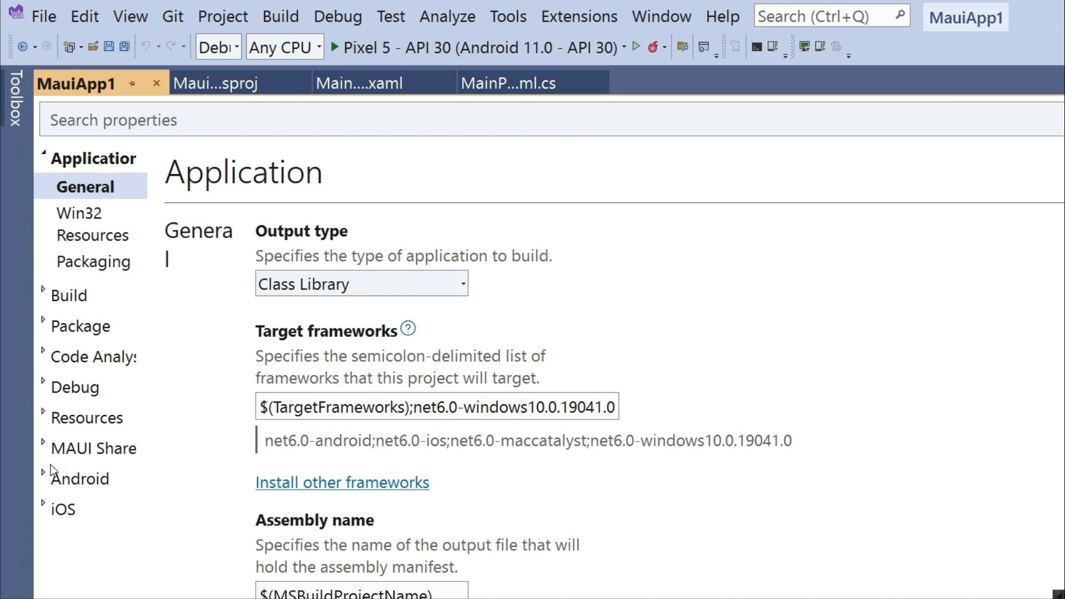
{"action": "left_click", "coordinate": [93, 448]}
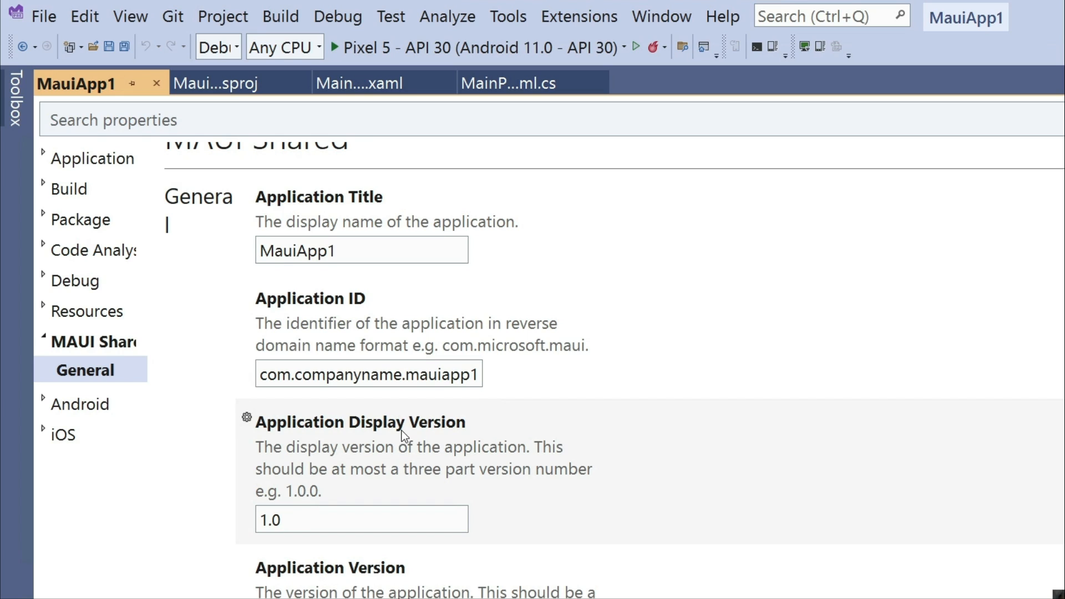
{"action": "mouse_move", "coordinate": [218, 406]}
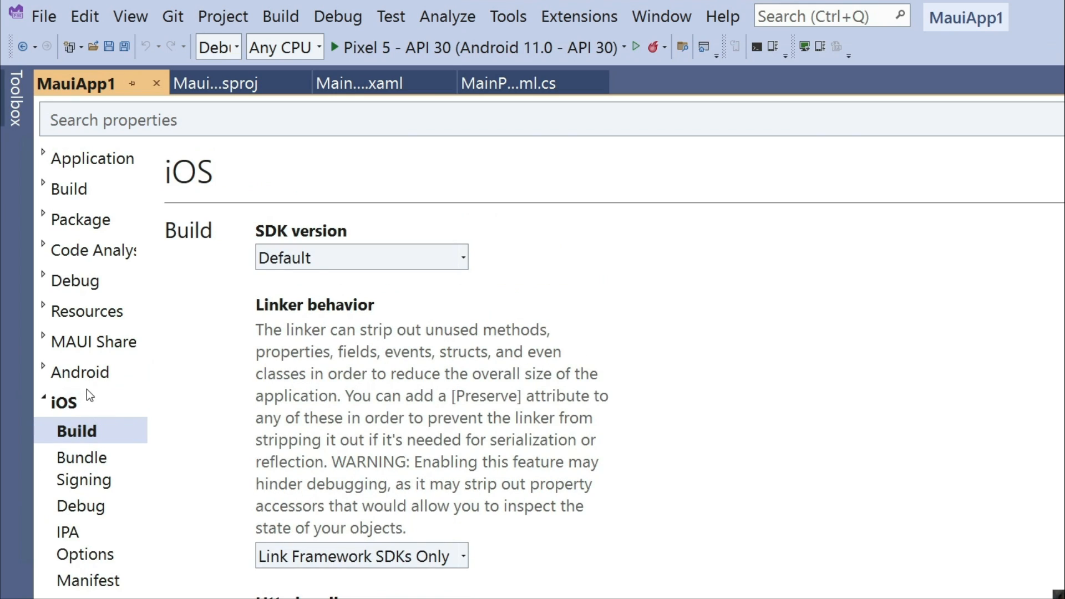
{"action": "mouse_move", "coordinate": [96, 557]}
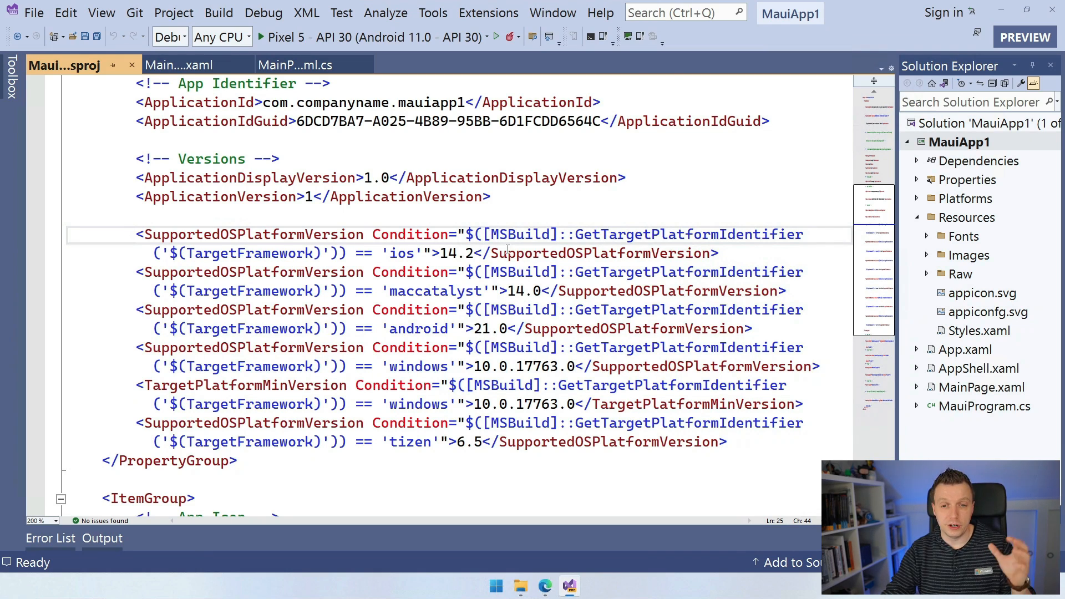
{"action": "mouse_move", "coordinate": [483, 366]}
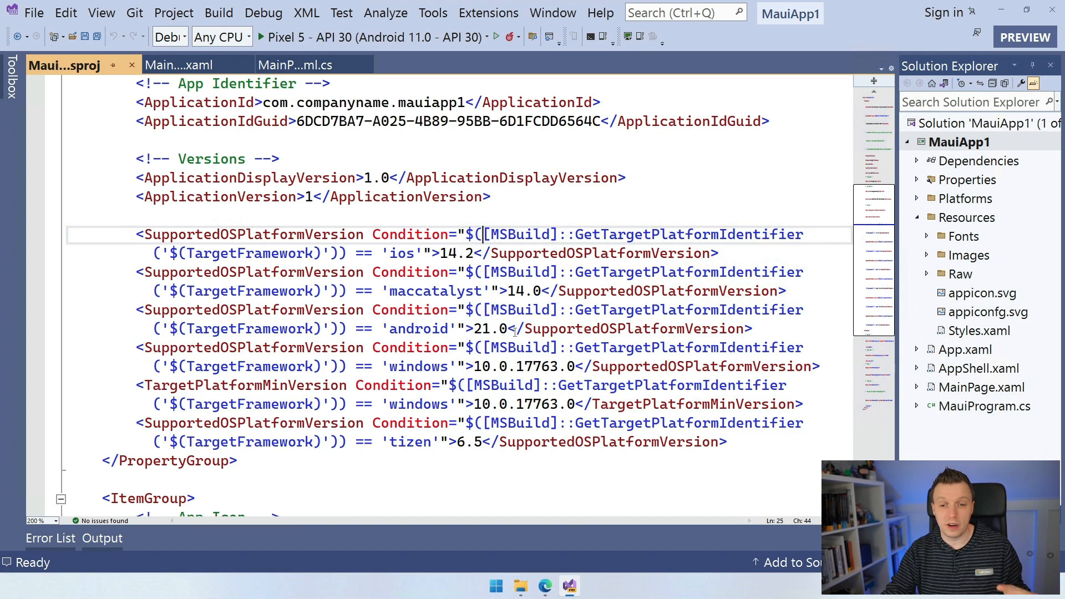
Step: Scroll the .csproj down to the platform versions and the resource ItemGroup
{"action": "scroll", "scroll_direction": "down", "scroll_amount": 3}
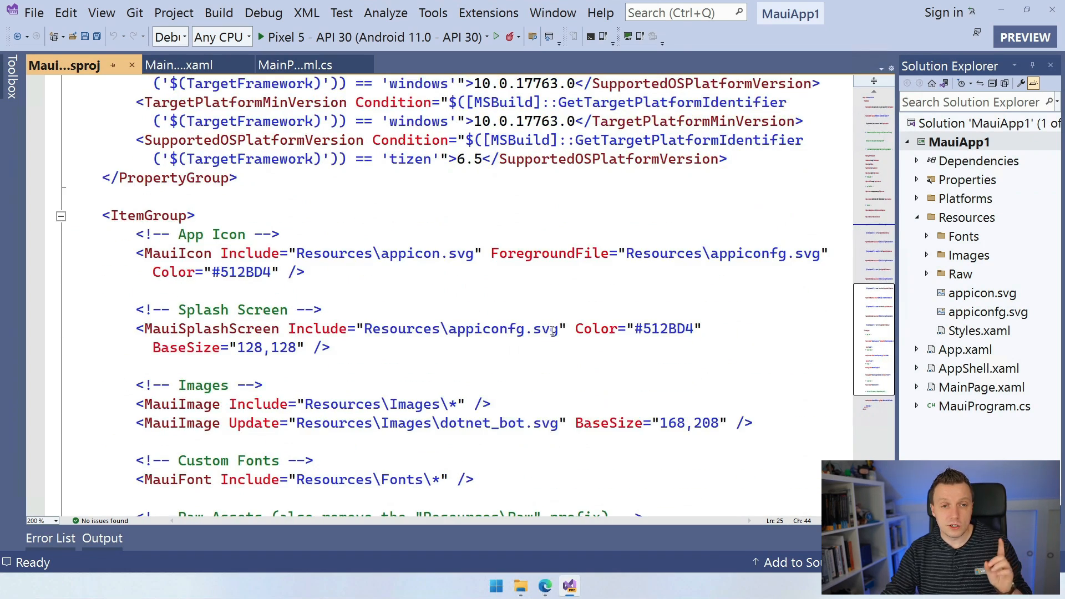
{"action": "scroll", "scroll_direction": "down", "scroll_amount": 3}
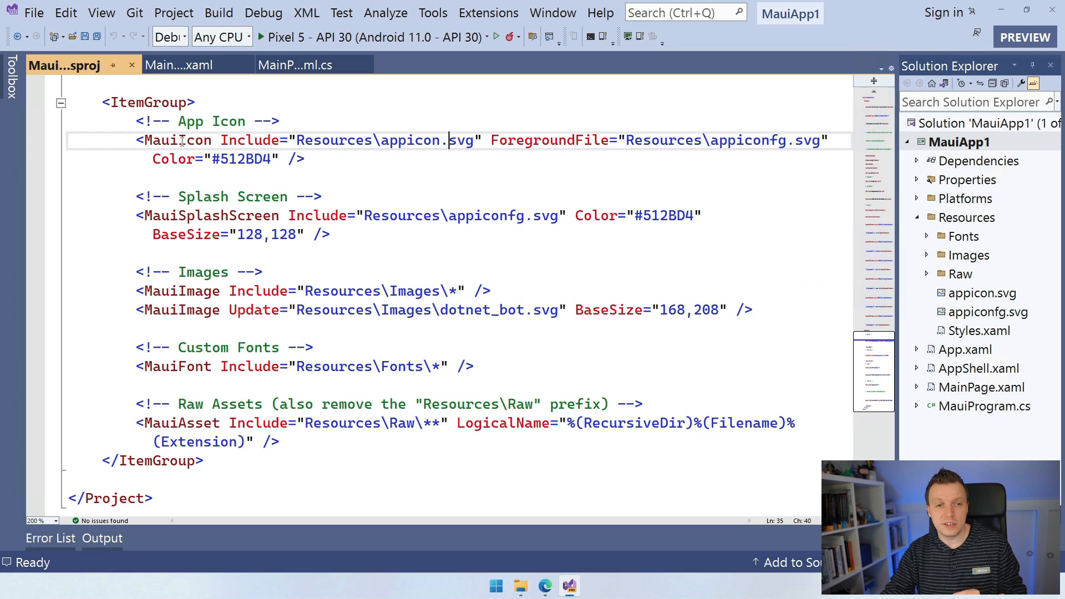
{"action": "double_click", "coordinate": [178, 140]}
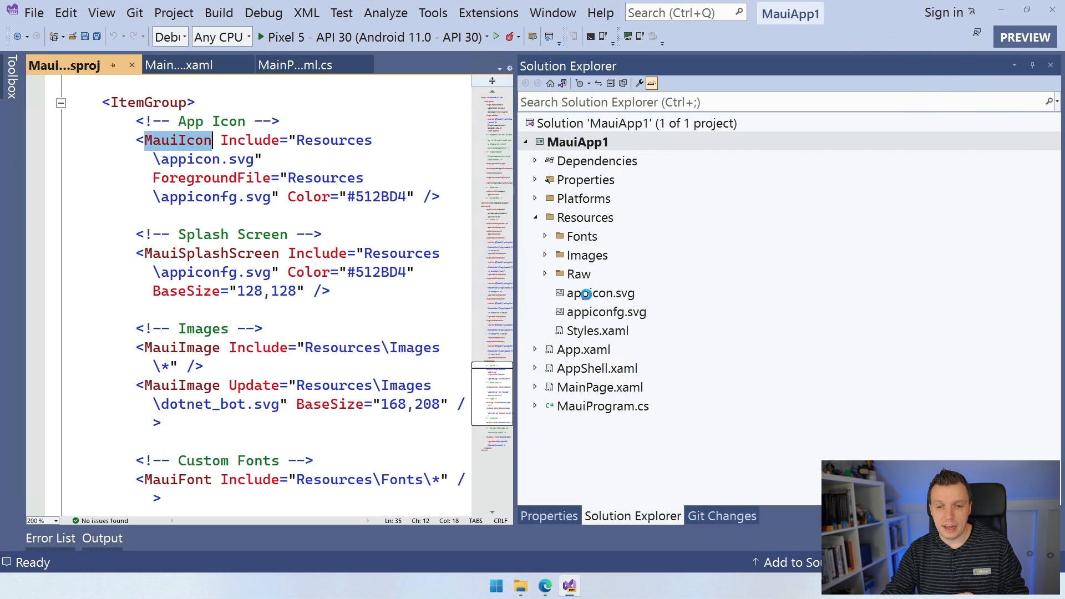
{"action": "left_click", "coordinate": [549, 516]}
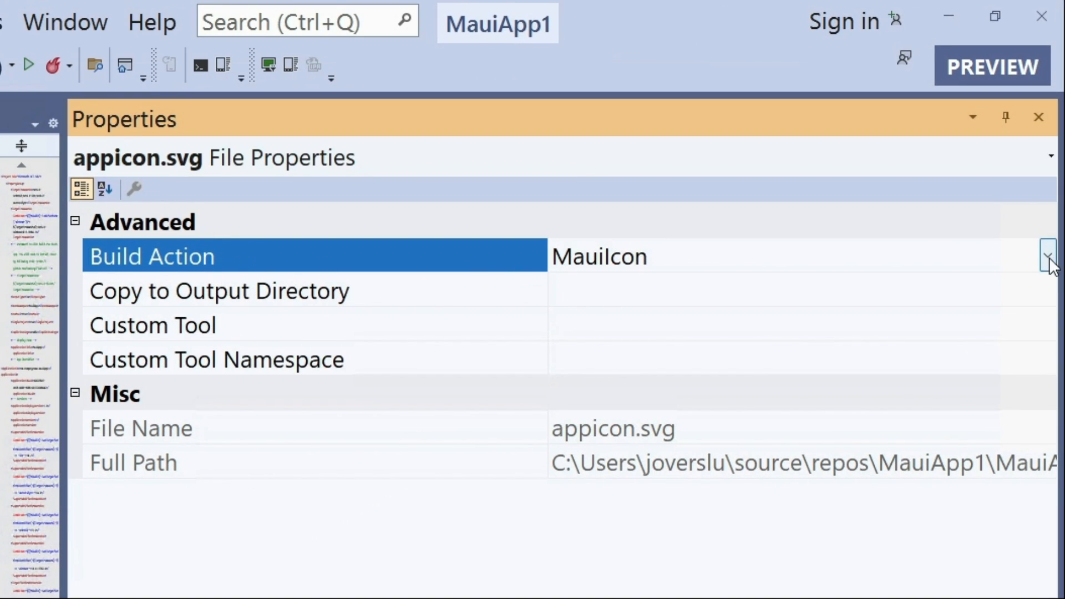
{"action": "left_click", "coordinate": [1048, 259]}
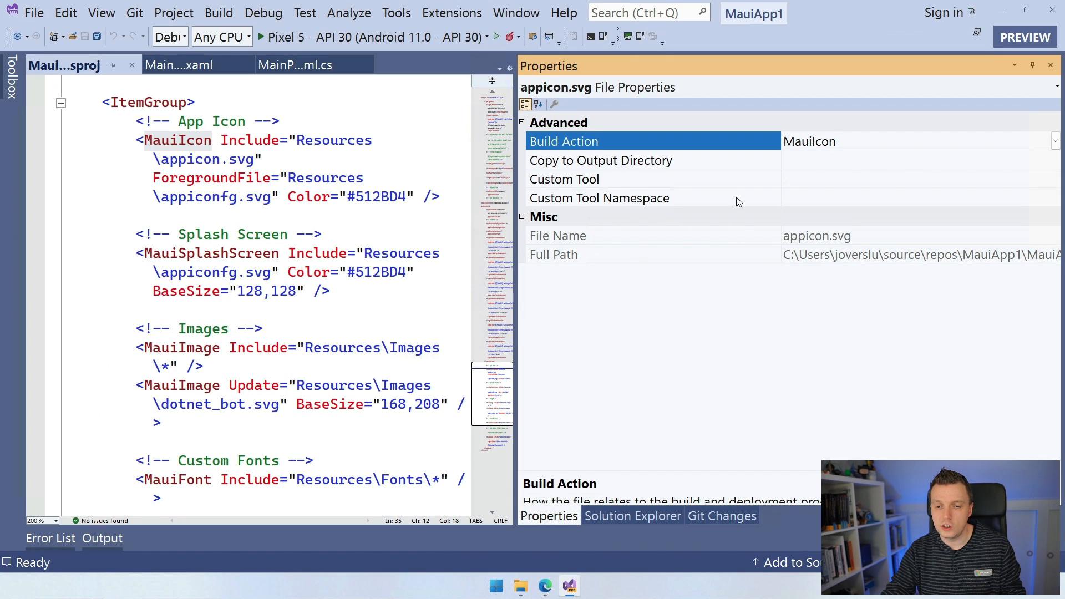
{"action": "left_click", "coordinate": [633, 516]}
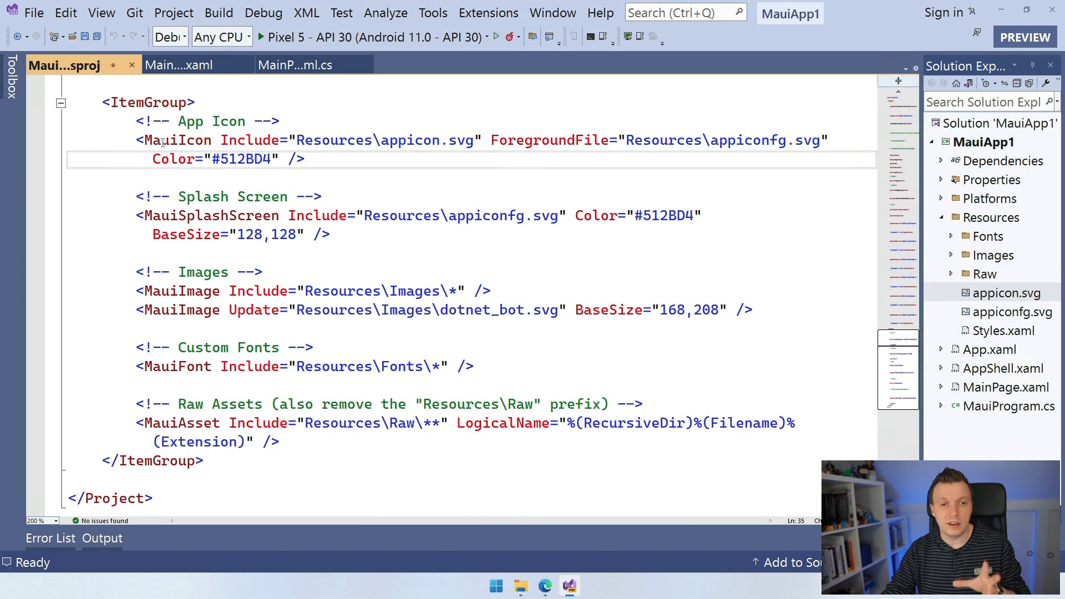
{"action": "double_click", "coordinate": [158, 140]}
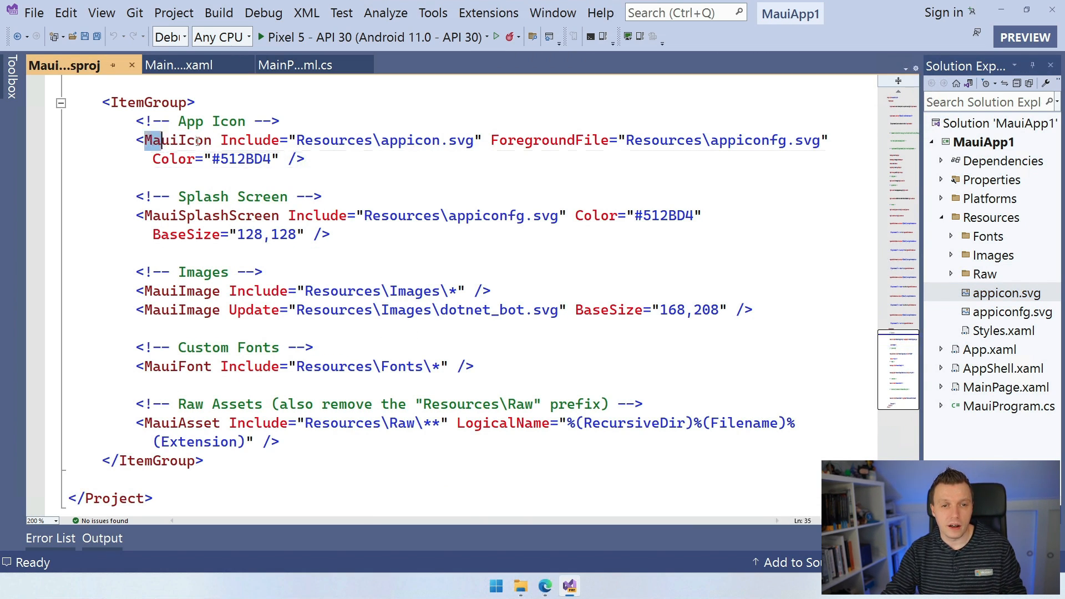
{"action": "double_click", "coordinate": [178, 139]}
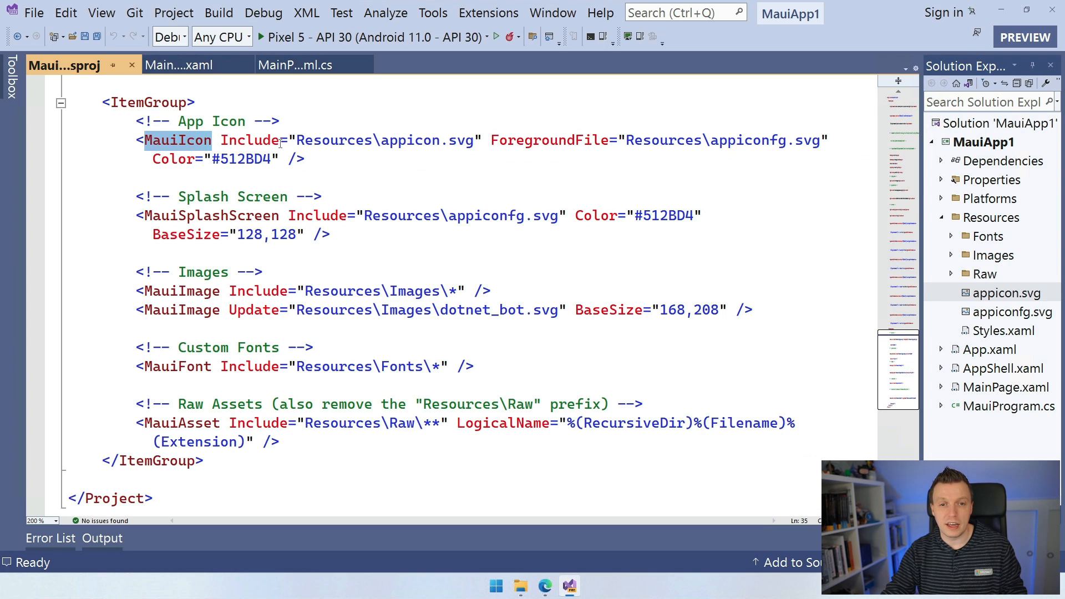
{"action": "double_click", "coordinate": [430, 139]}
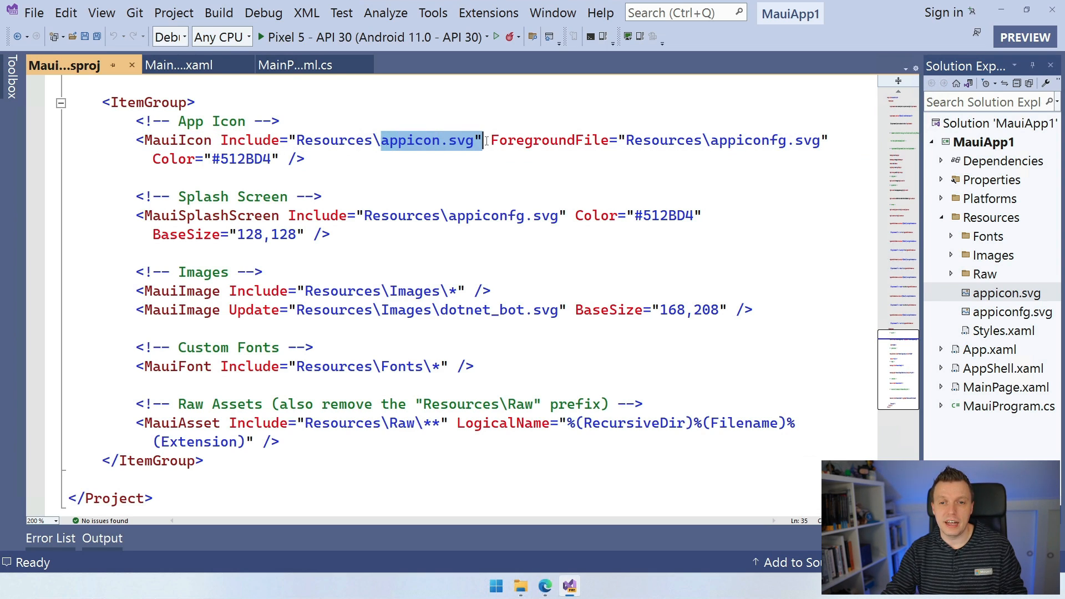
{"action": "left_click_drag", "start_coordinate": [490, 139], "coordinate": [782, 140]}
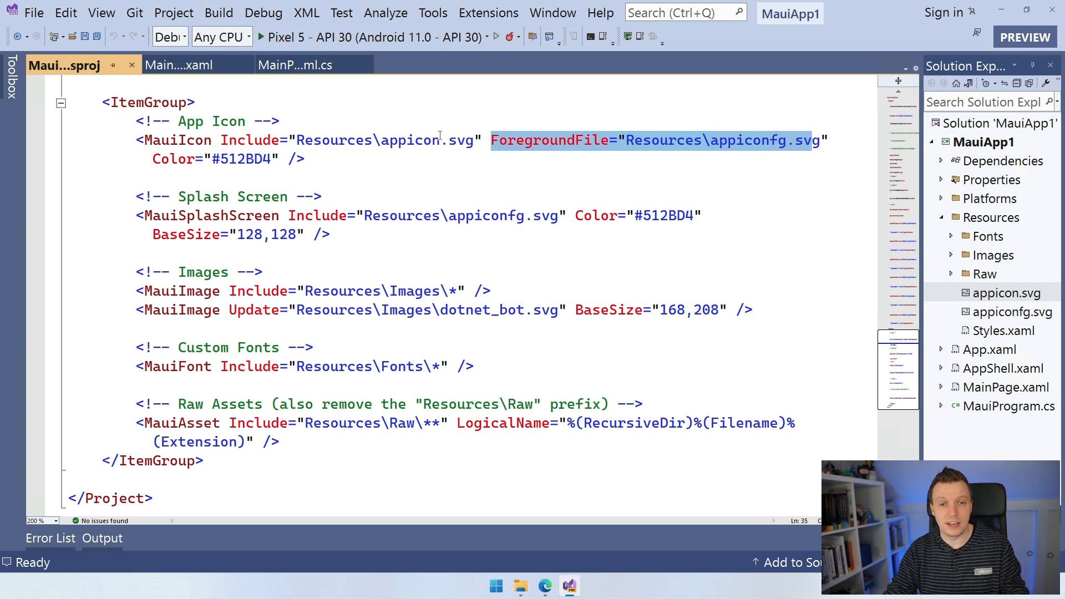
{"action": "double_click", "coordinate": [424, 141]}
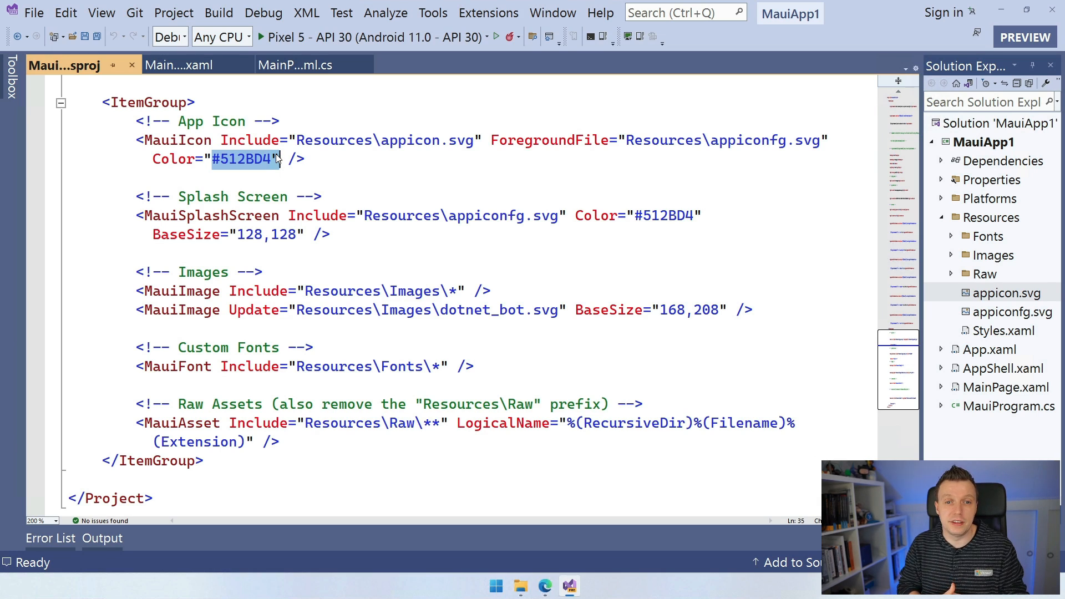
{"action": "mouse_move", "coordinate": [481, 109]}
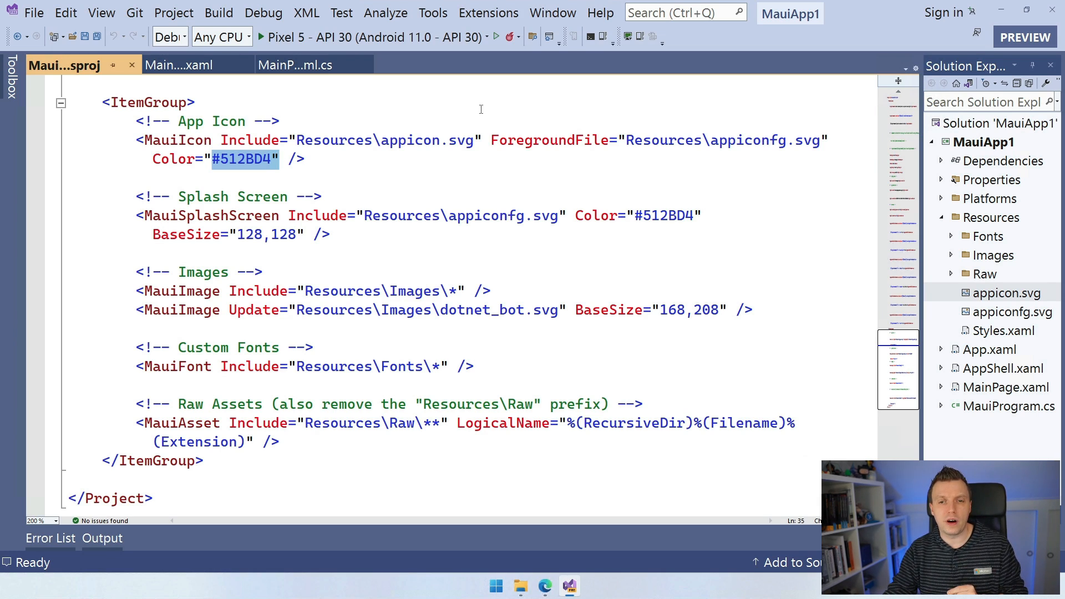
{"action": "mouse_move", "coordinate": [489, 141]}
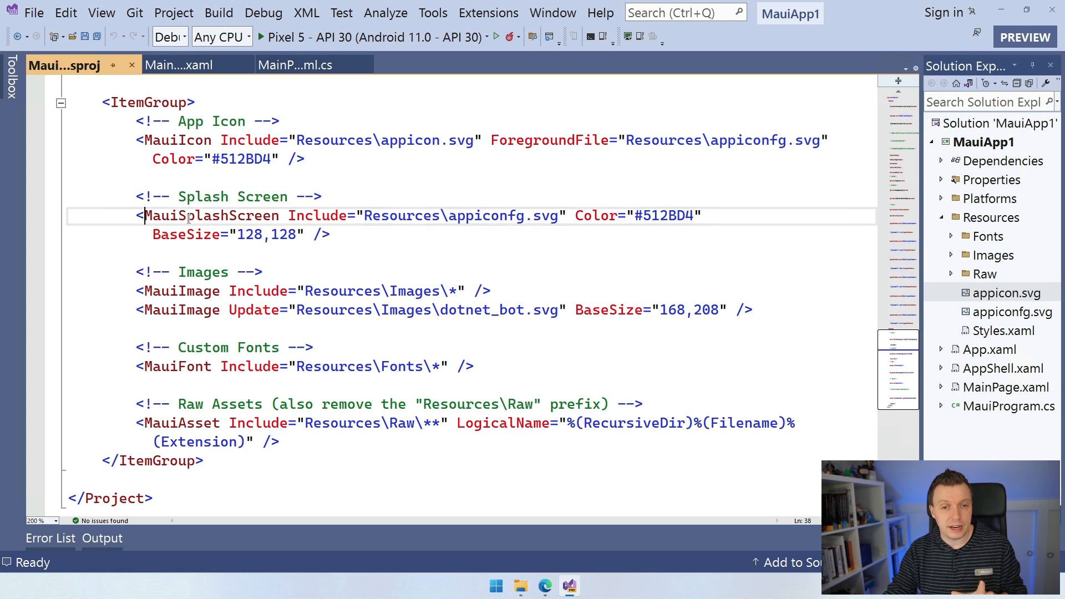
{"action": "double_click", "coordinate": [204, 216]}
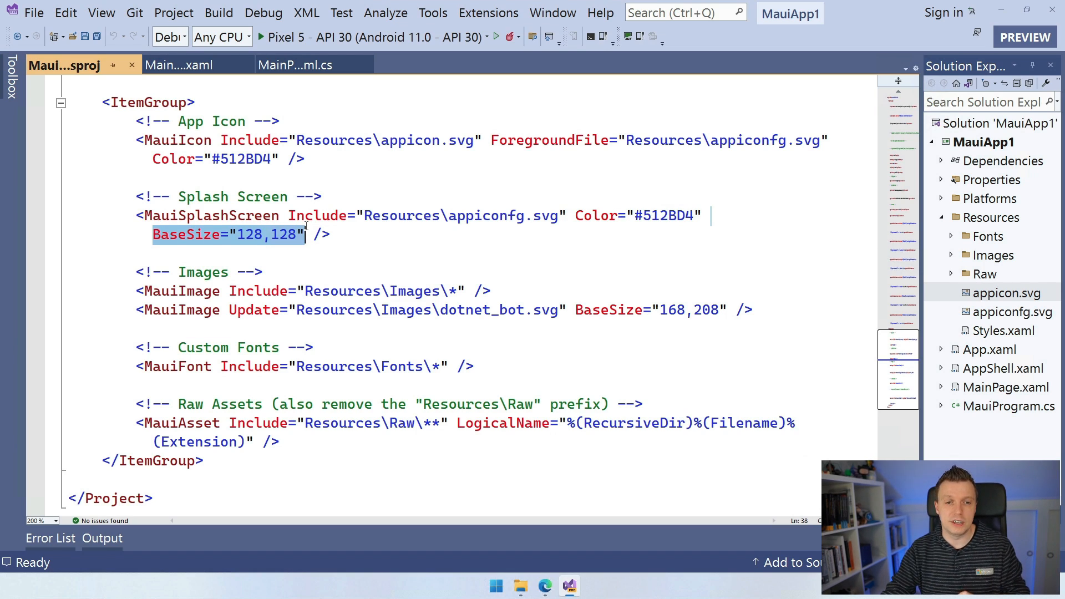
{"action": "mouse_move", "coordinate": [473, 237]}
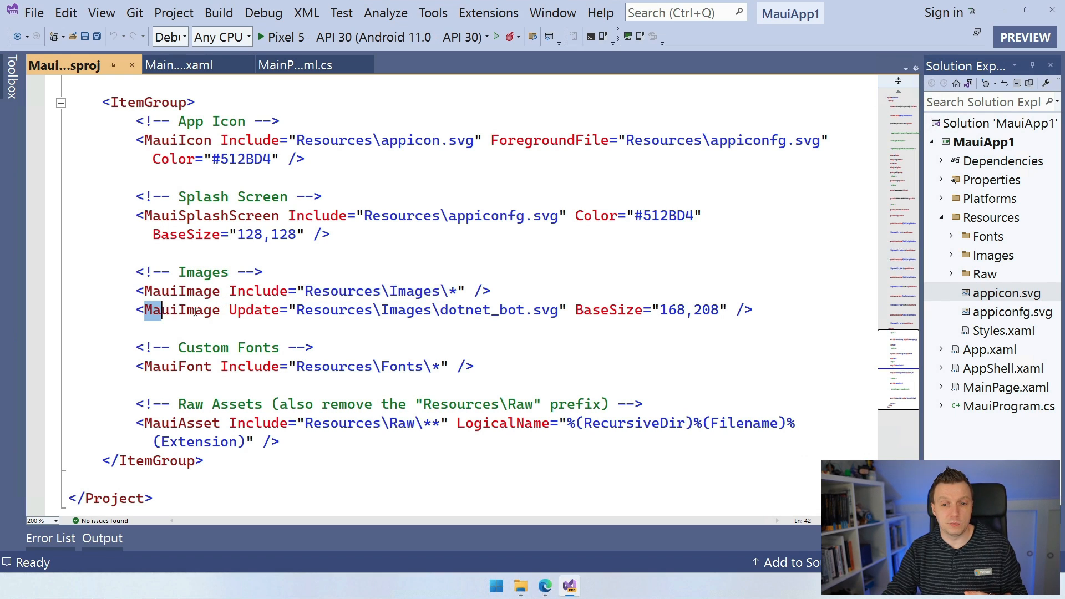
Step: Highlight the Fonts (Resources\Fonts\*) and MauiAsset entries in the .csproj, then switch to MauiProgram.cs
{"action": "left_click_drag", "start_coordinate": [144, 309], "coordinate": [557, 310]}
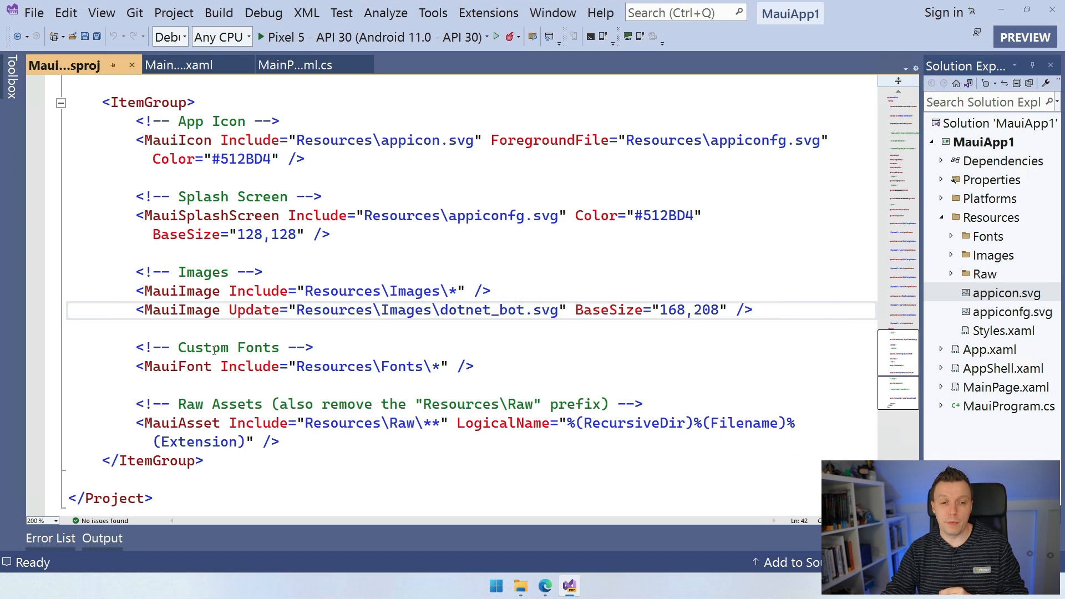
{"action": "left_click_drag", "start_coordinate": [144, 366], "coordinate": [286, 366]}
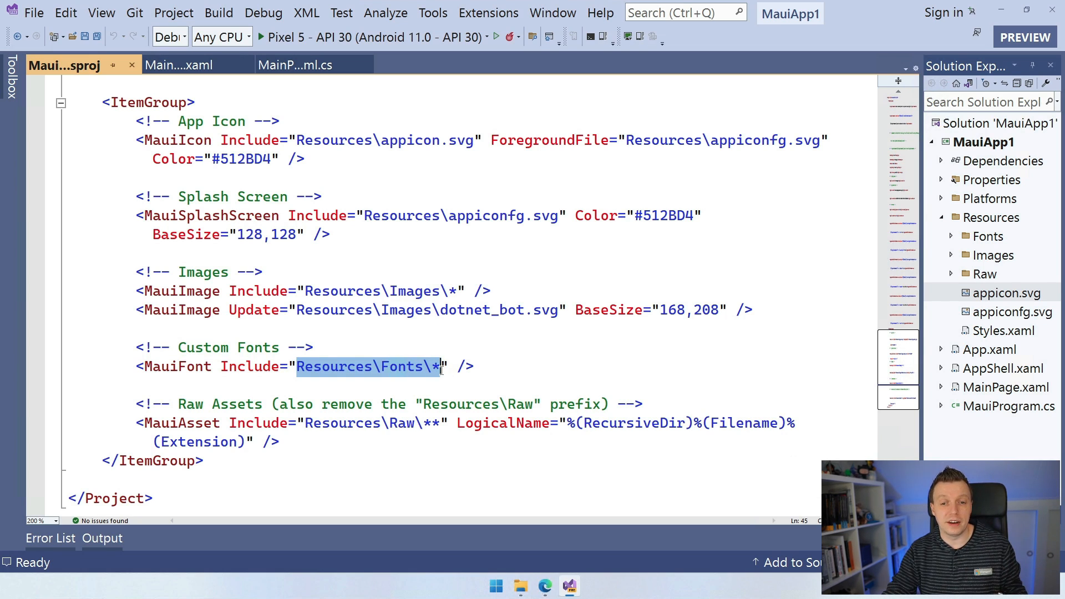
{"action": "mouse_move", "coordinate": [478, 363]}
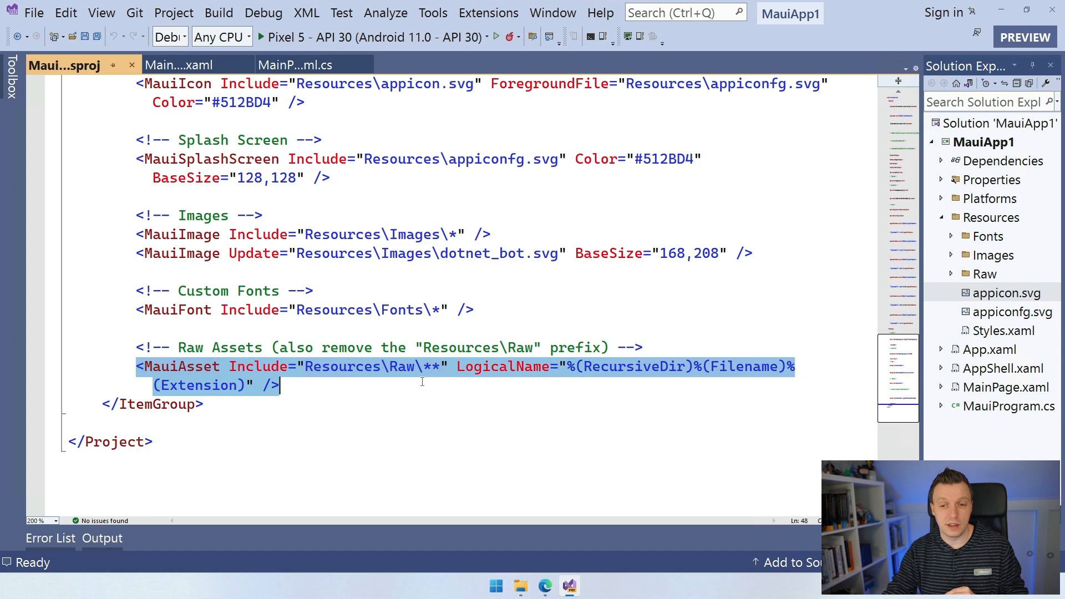
{"action": "left_click", "coordinate": [454, 360]}
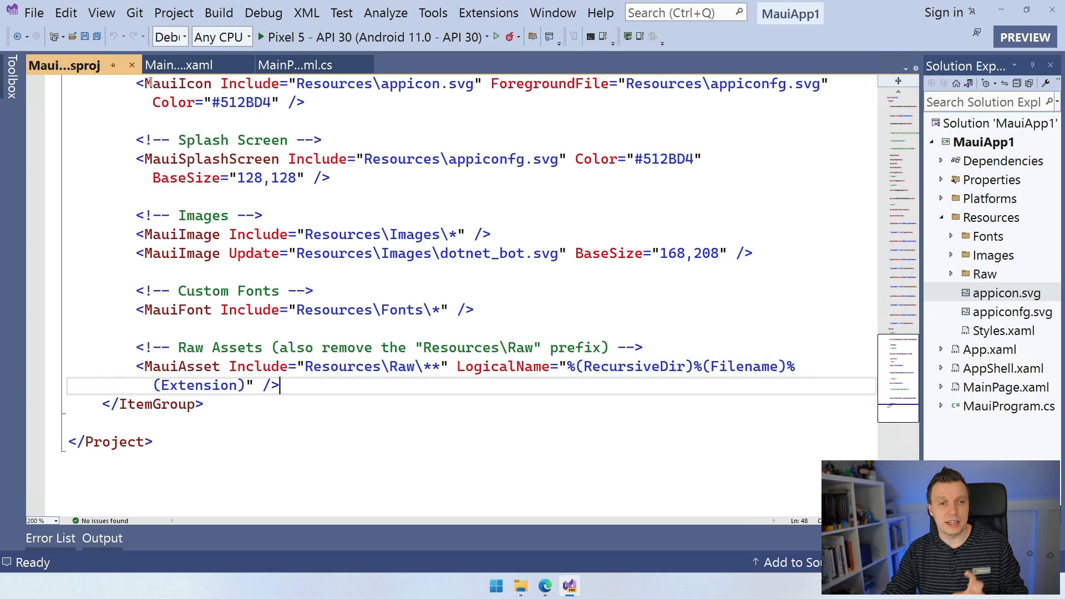
{"action": "left_click", "coordinate": [178, 65]}
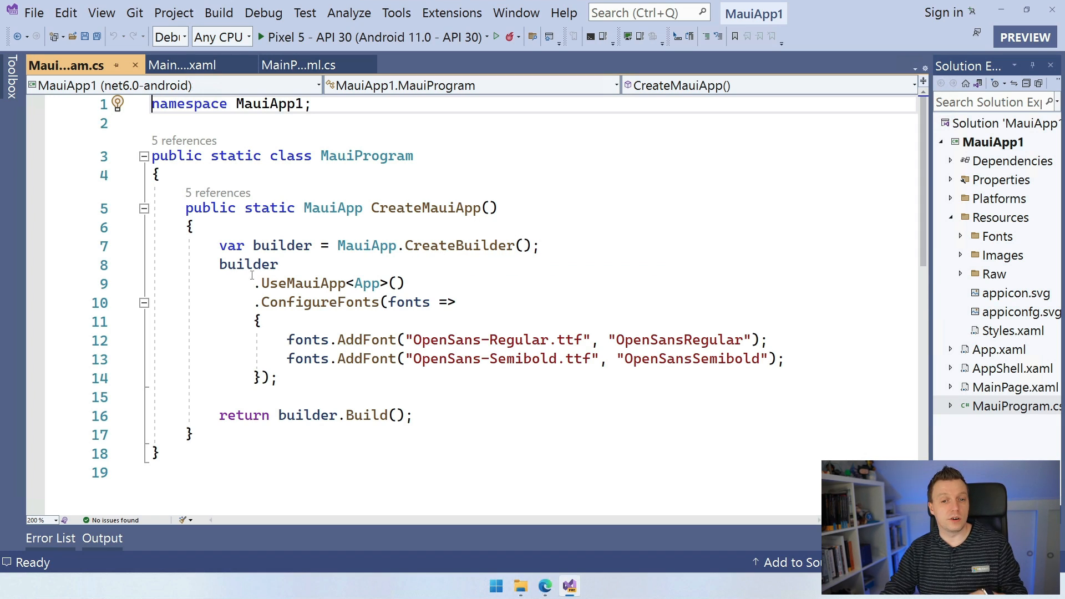
Step: Below ConfigureFonts, type builder.Services.Add to browse IntelliSense Add methods, then erase the text
{"action": "double_click", "coordinate": [324, 283]}
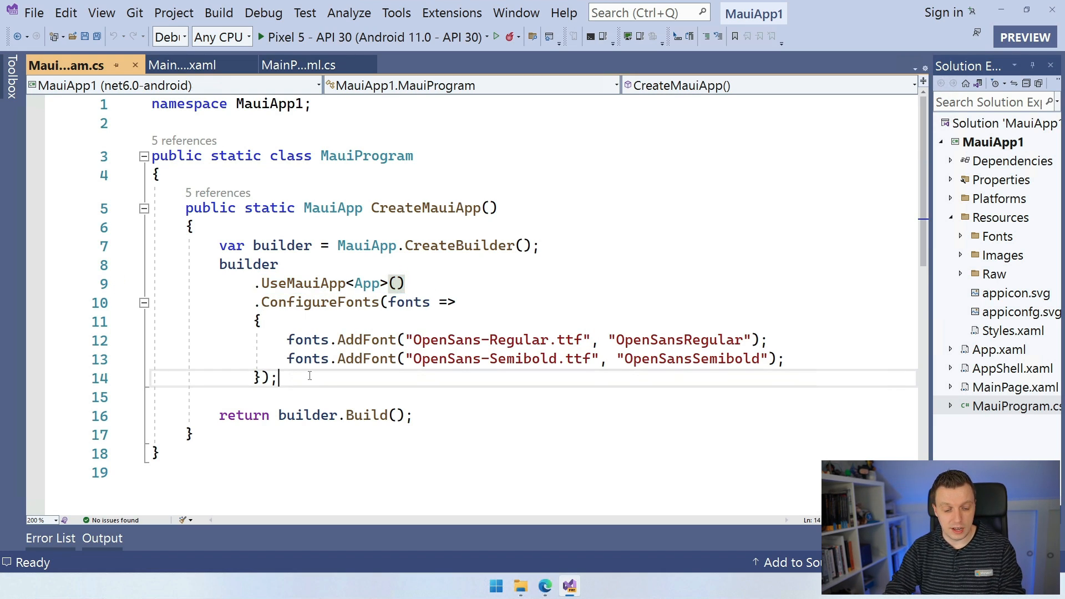
{"action": "type", "text": "seriv"}
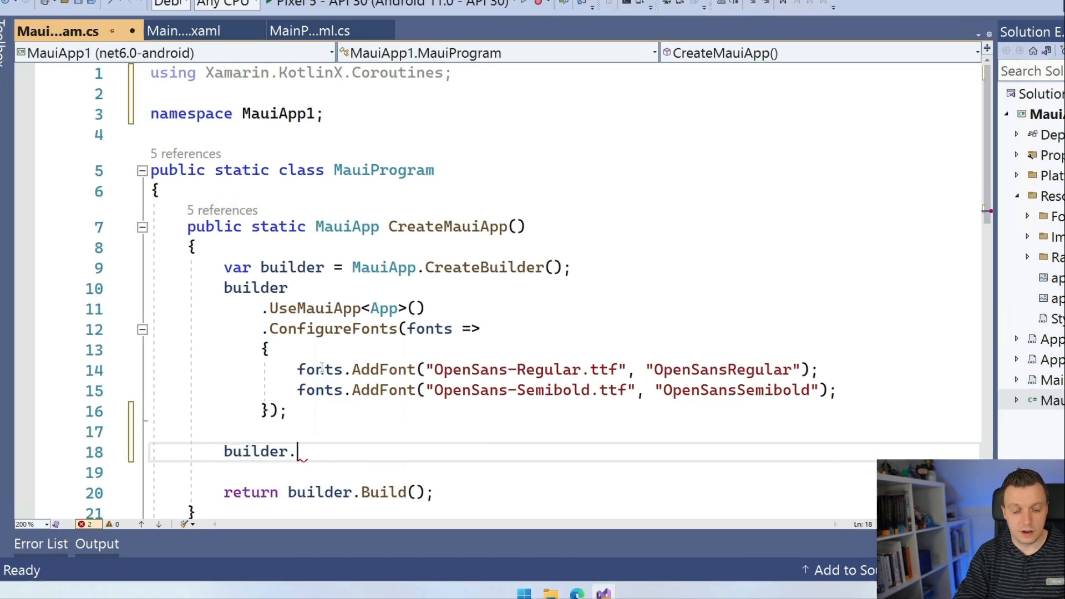
{"action": "type", "text": "Services"}
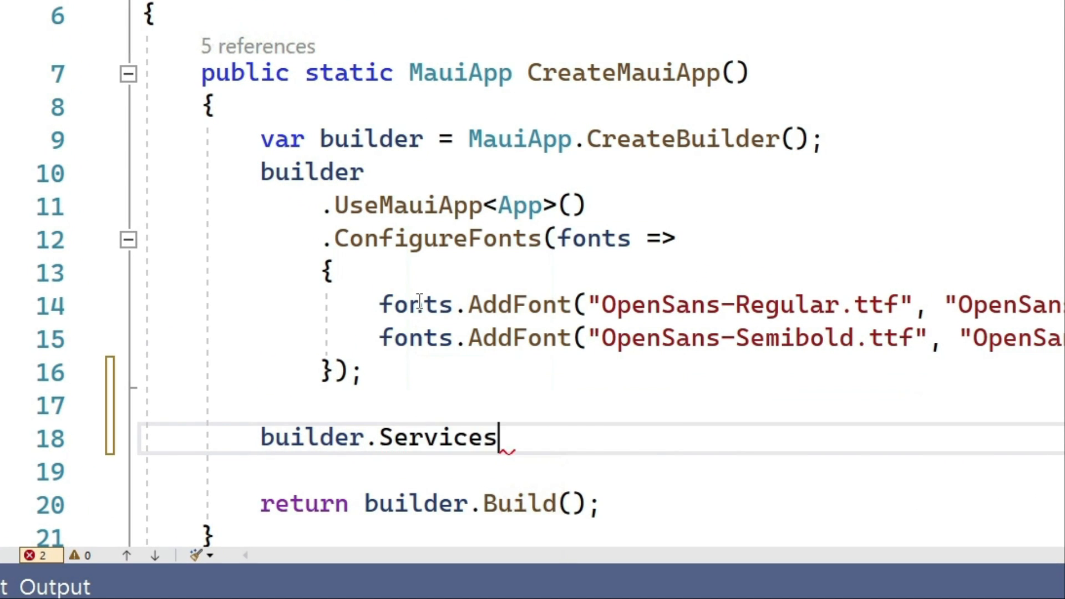
{"action": "type", "text": ".add"}
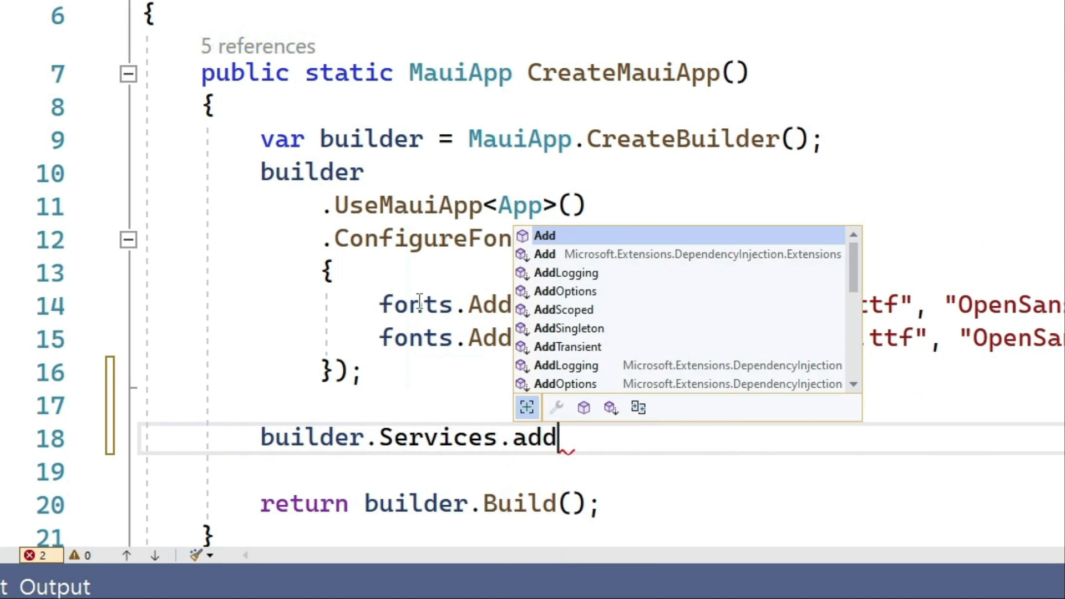
{"action": "type", "text": "sin"}
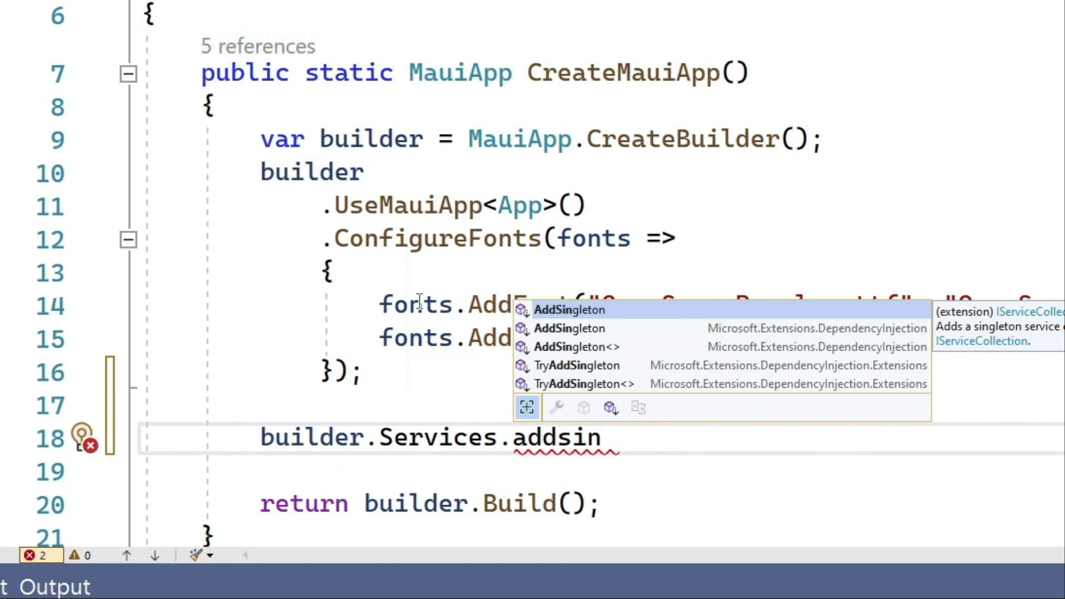
{"action": "key", "text": "Backspace"}
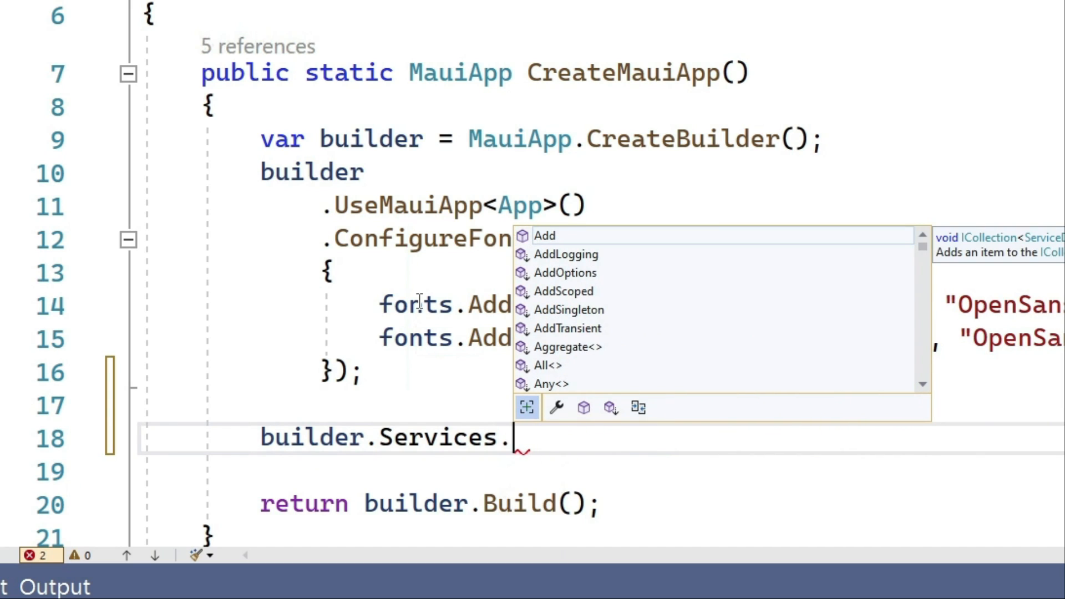
{"action": "type", "text": "logg"}
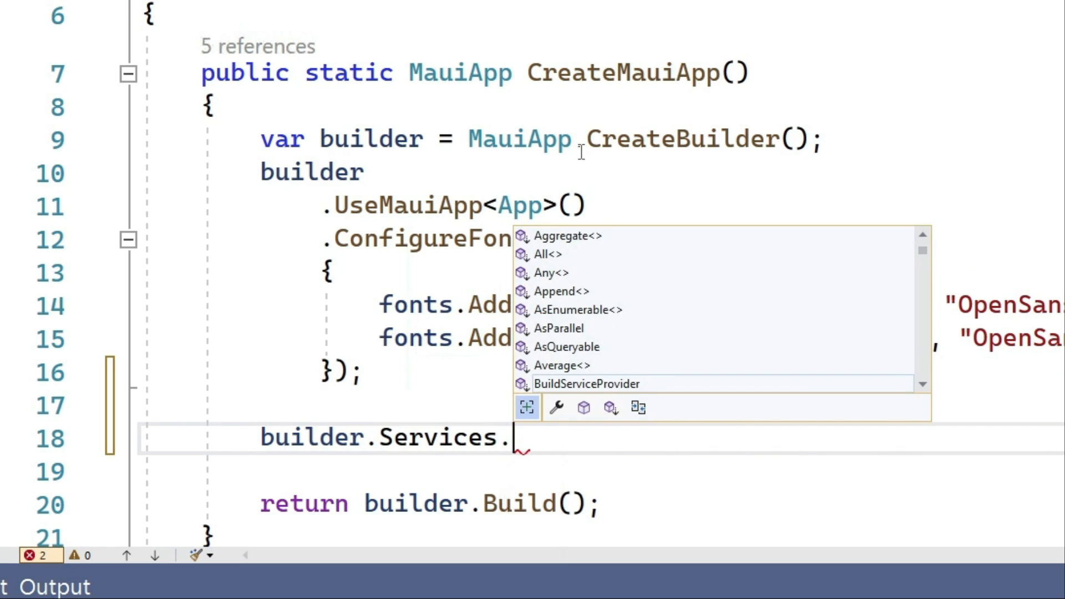
{"action": "type", "text": "add"}
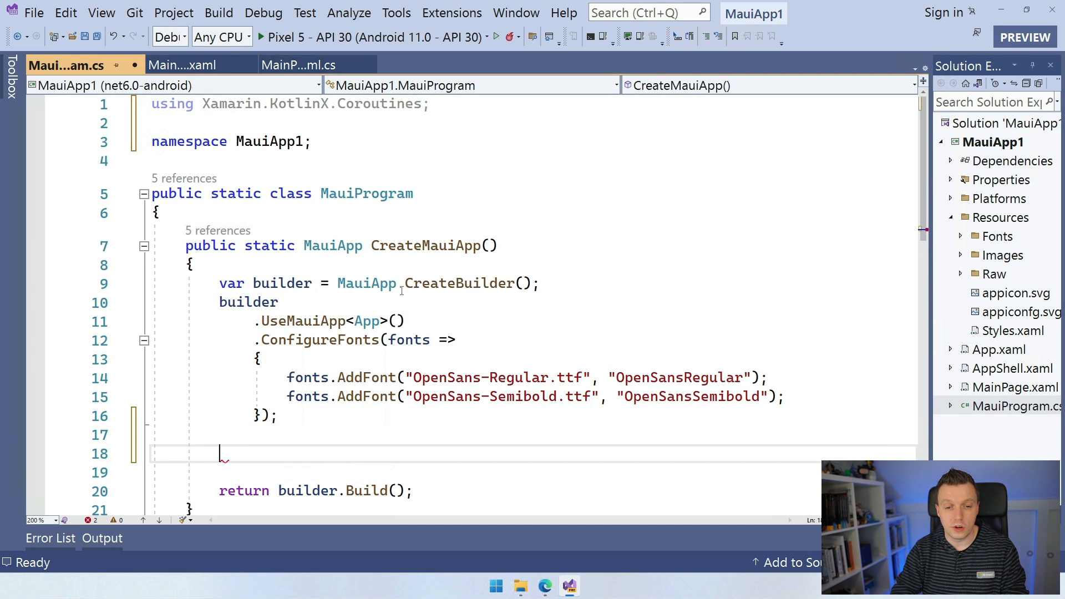
Step: Save MauiProgram.cs with its original builder setup restored
{"action": "key", "text": "ctrl+s"}
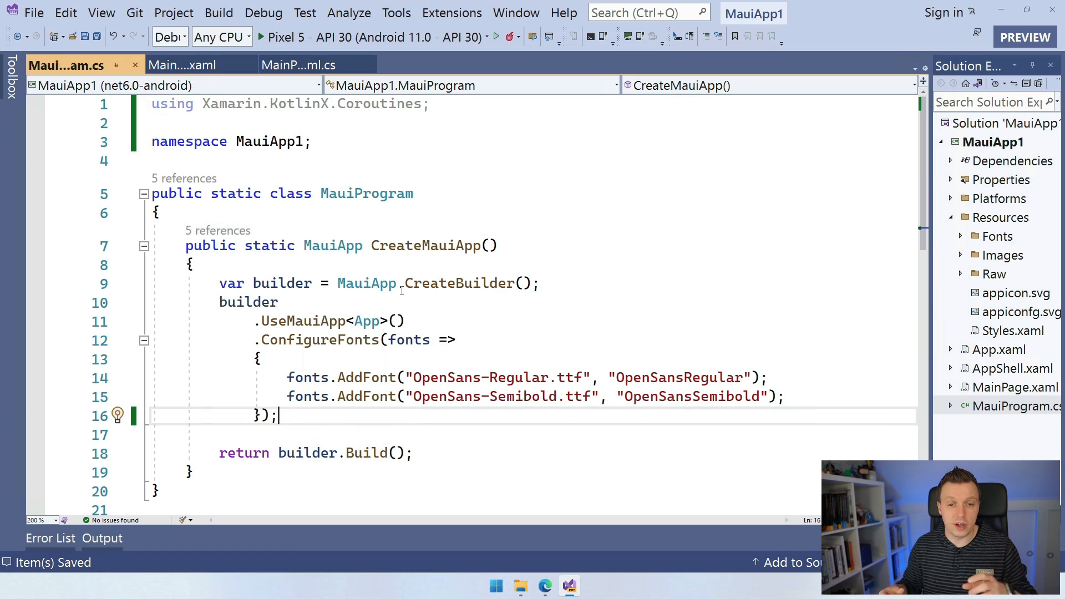
{"action": "mouse_move", "coordinate": [425, 319]}
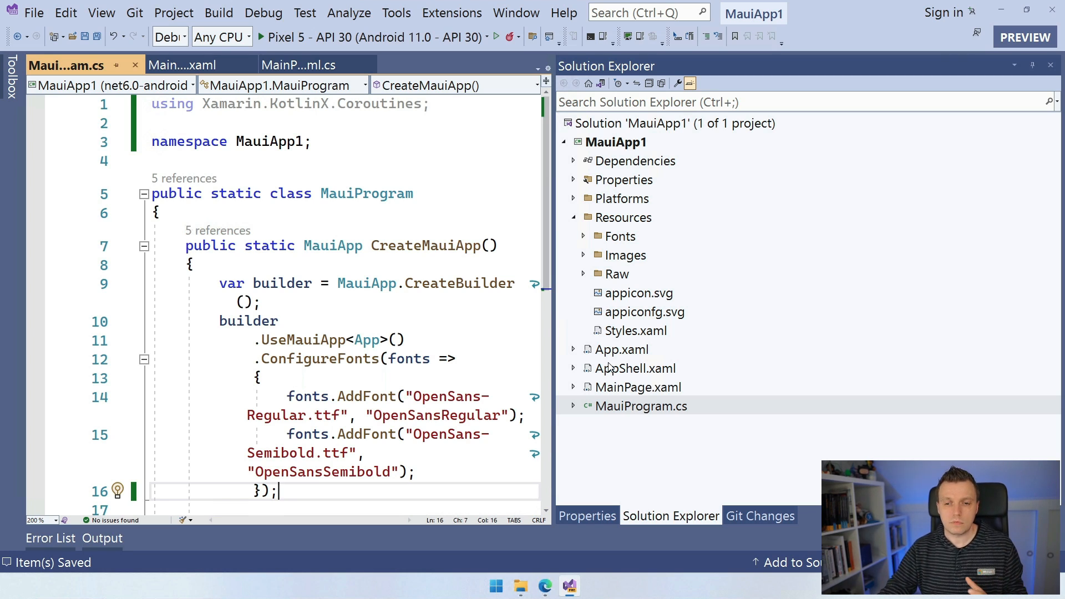
{"action": "mouse_move", "coordinate": [621, 371]}
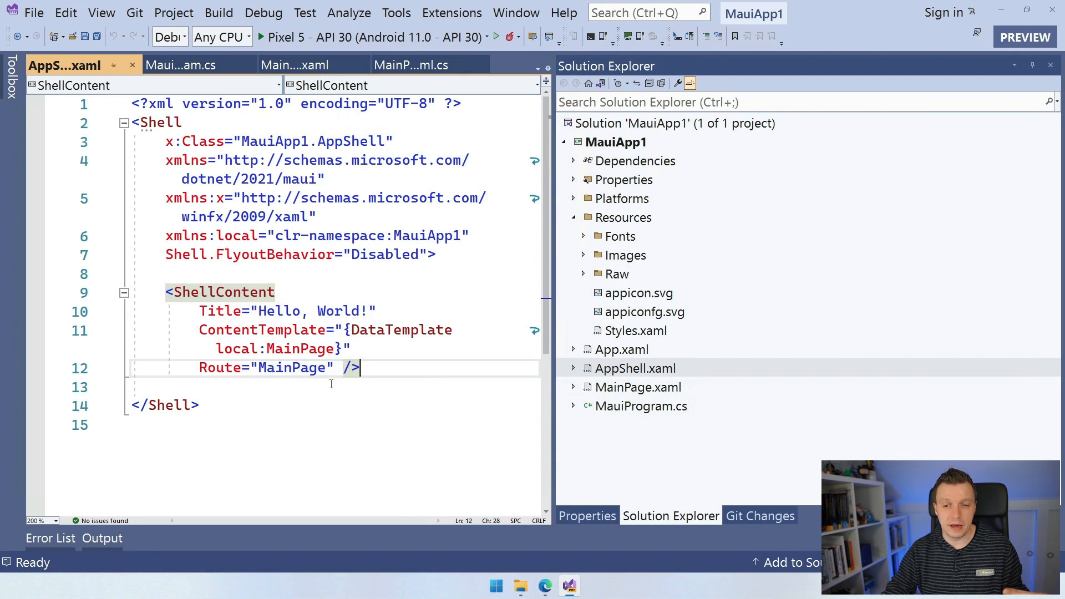
{"action": "mouse_move", "coordinate": [543, 352]}
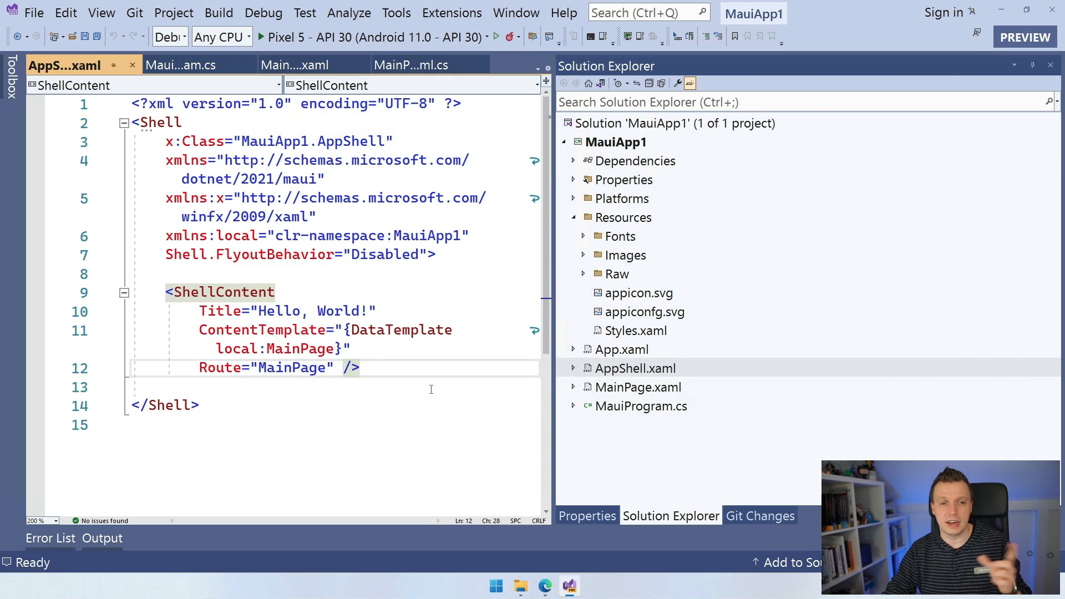
{"action": "mouse_move", "coordinate": [454, 381]}
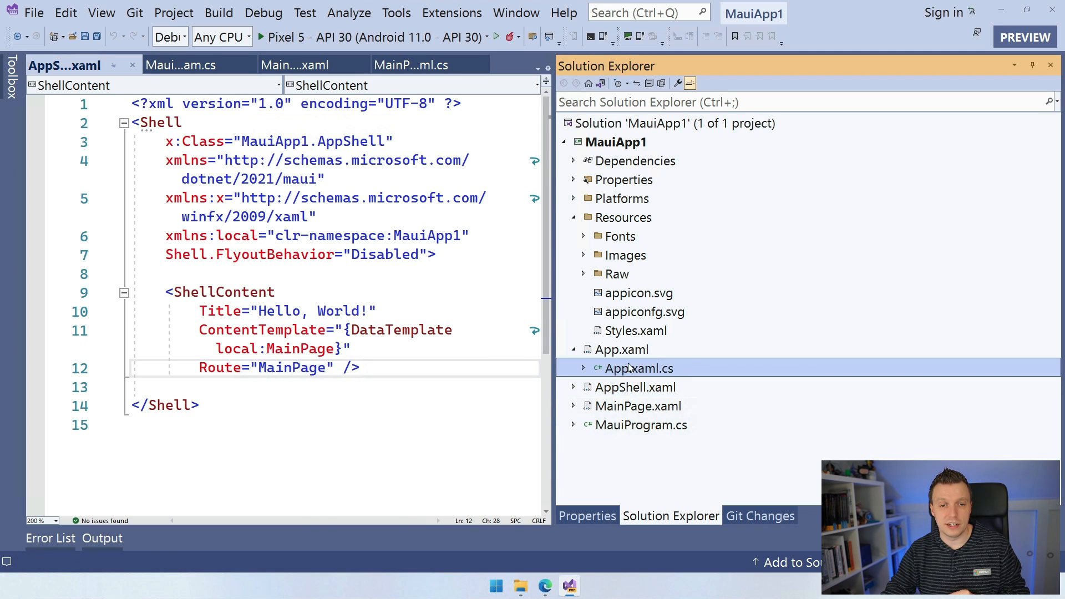
Step: Open App.xaml.cs, highlight the line setting MainPage to AppShell, then show MainPage.xaml
{"action": "double_click", "coordinate": [639, 369]}
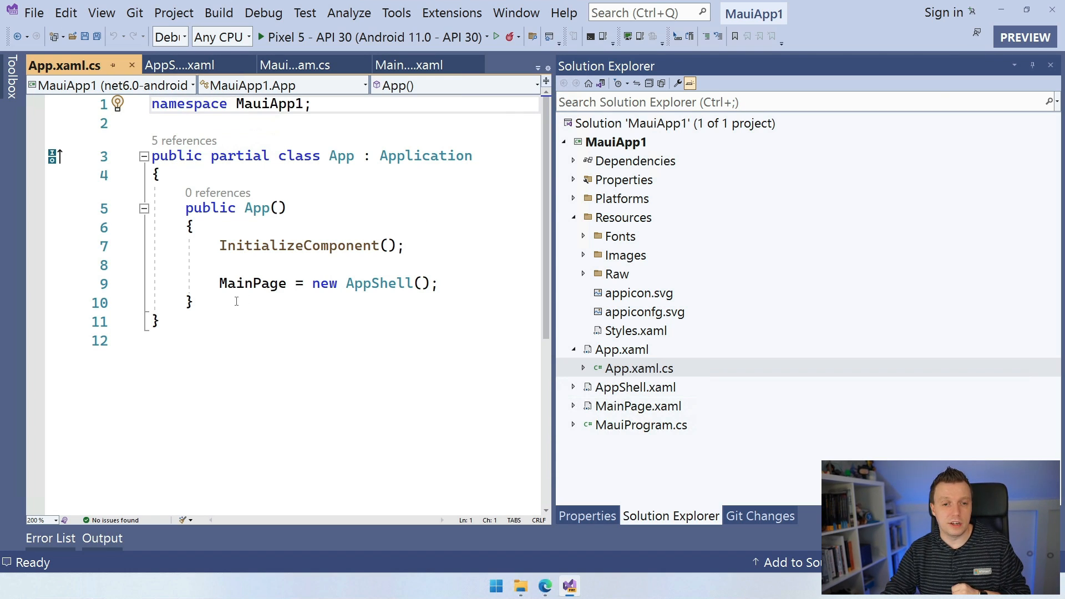
{"action": "triple_click", "coordinate": [326, 284]}
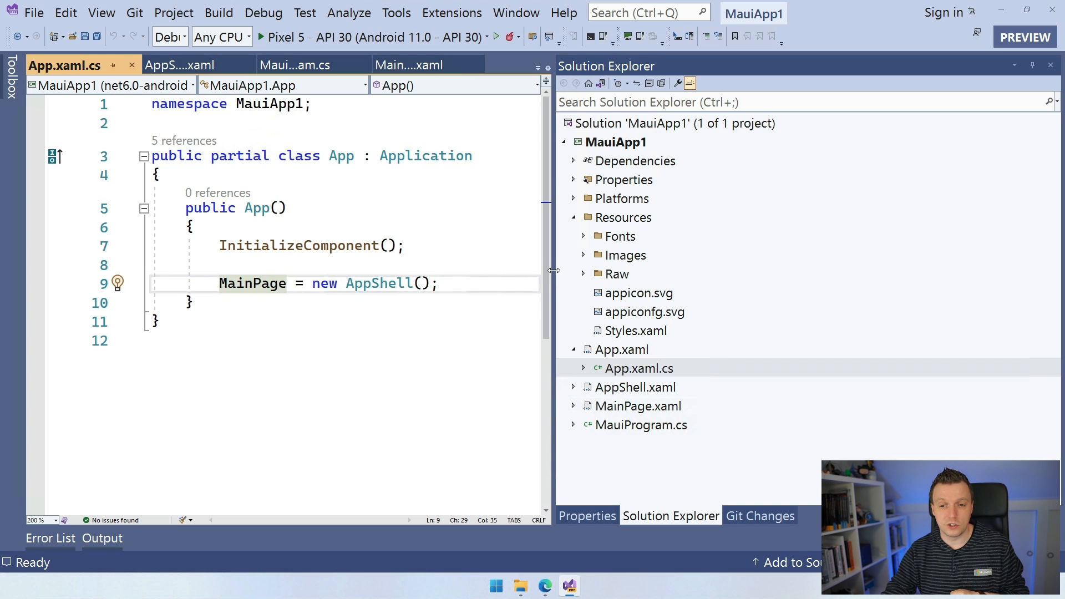
{"action": "left_click", "coordinate": [408, 64]}
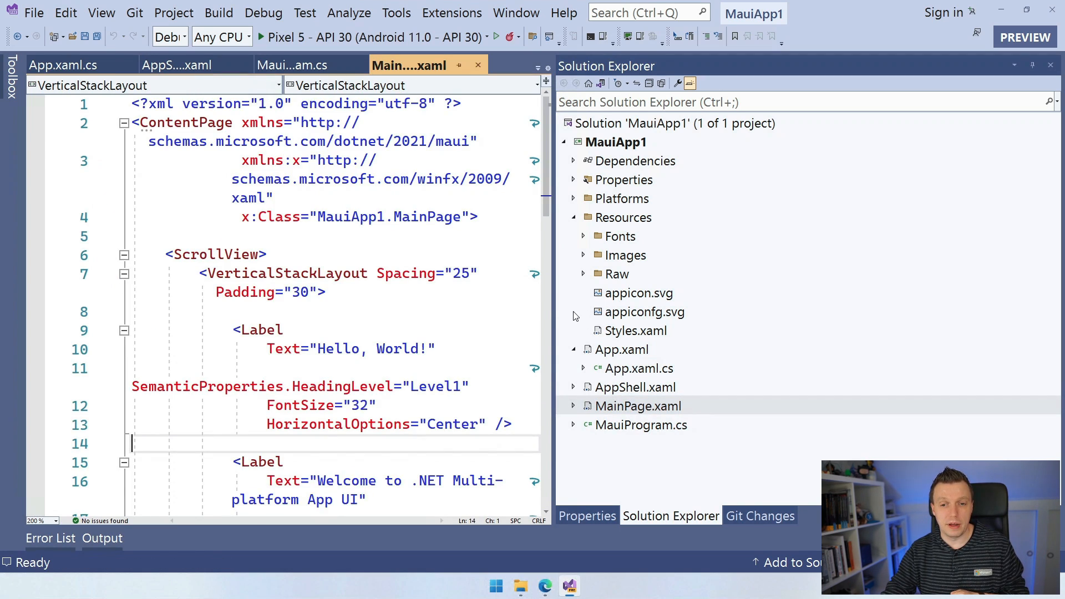